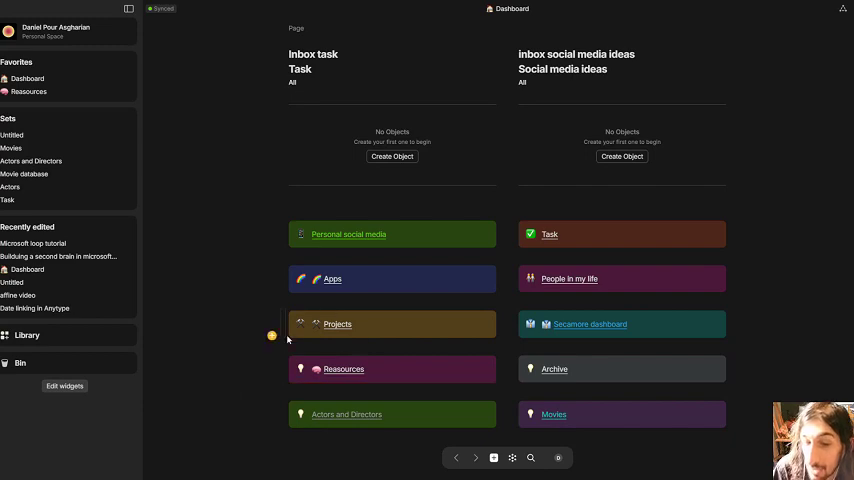
mouse_move(264, 284)
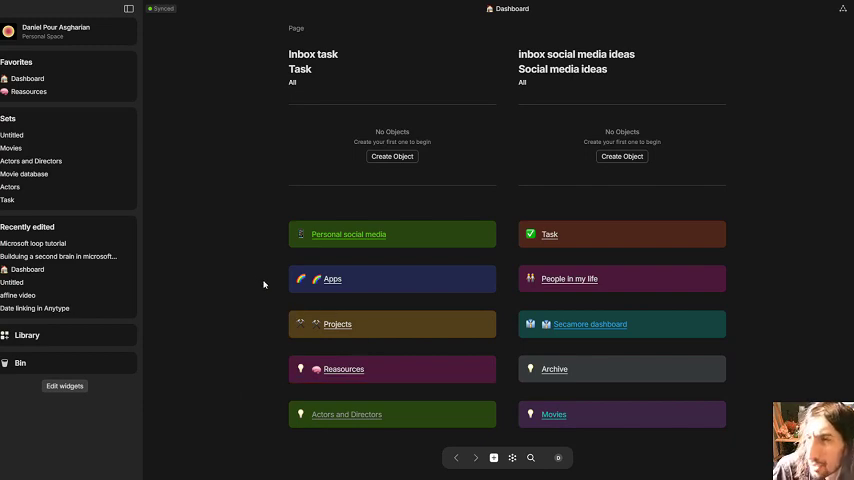
mouse_move(248, 258)
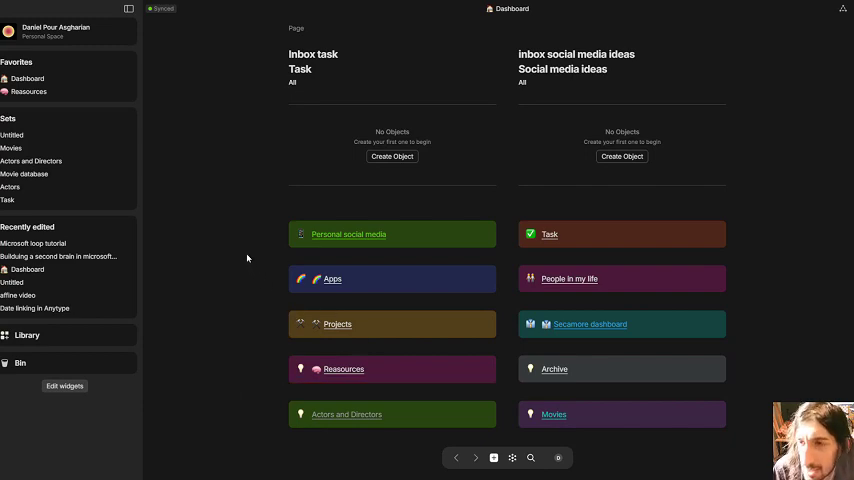
mouse_move(124, 196)
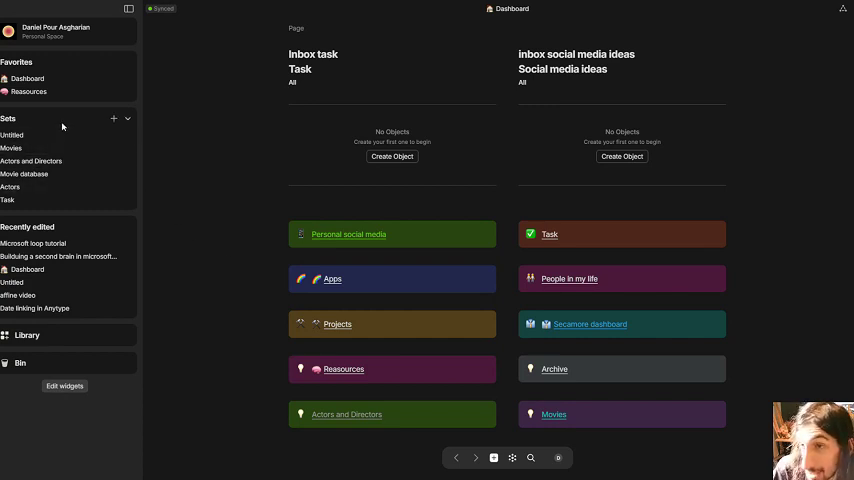
mouse_move(60, 82)
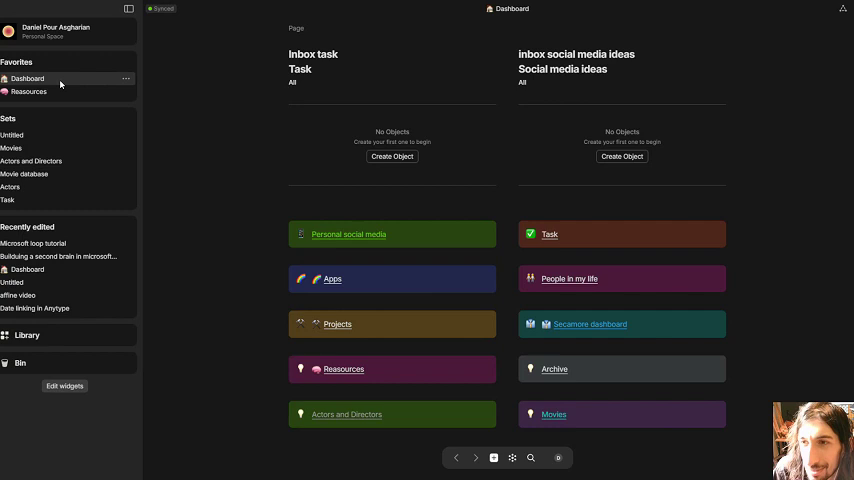
mouse_move(80, 136)
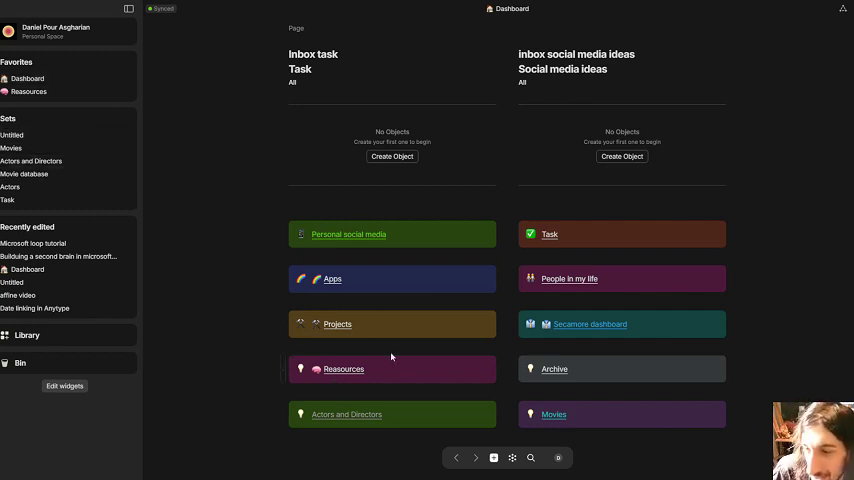
mouse_move(192, 222)
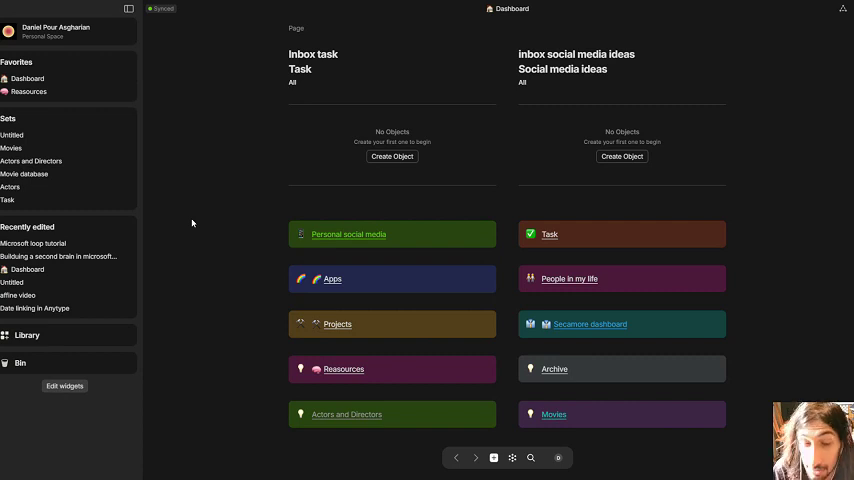
mouse_move(186, 196)
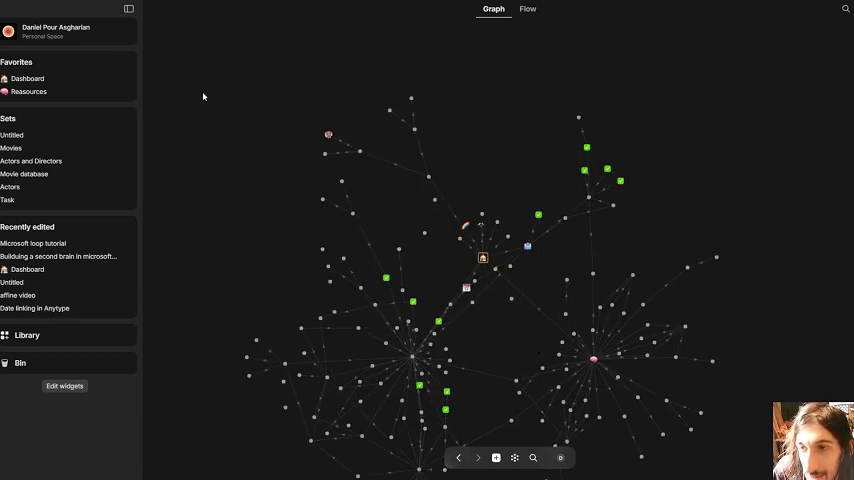
Go back to the Dashboard page and scroll down to its Task and Social media ideas sections.
left_click(28, 78)
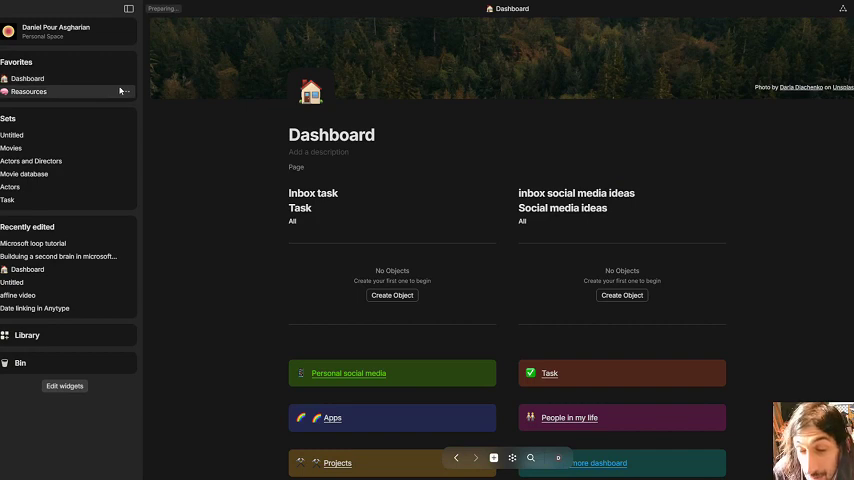
scroll("down", 3)
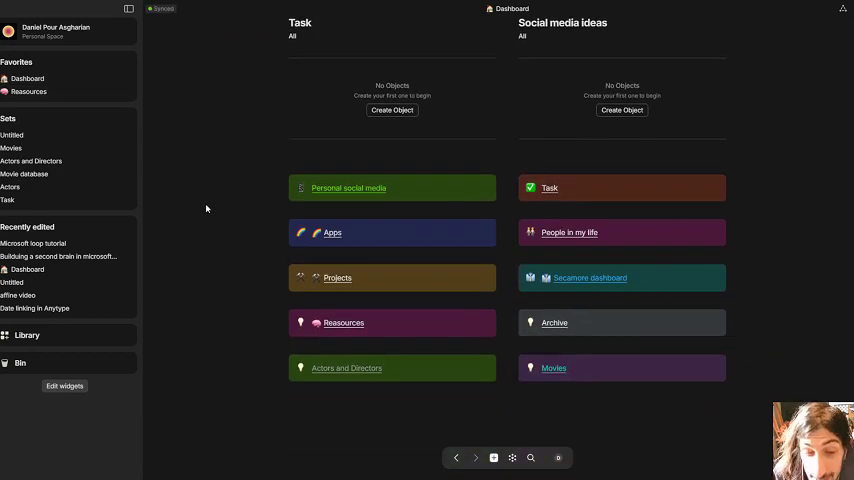
mouse_move(52, 284)
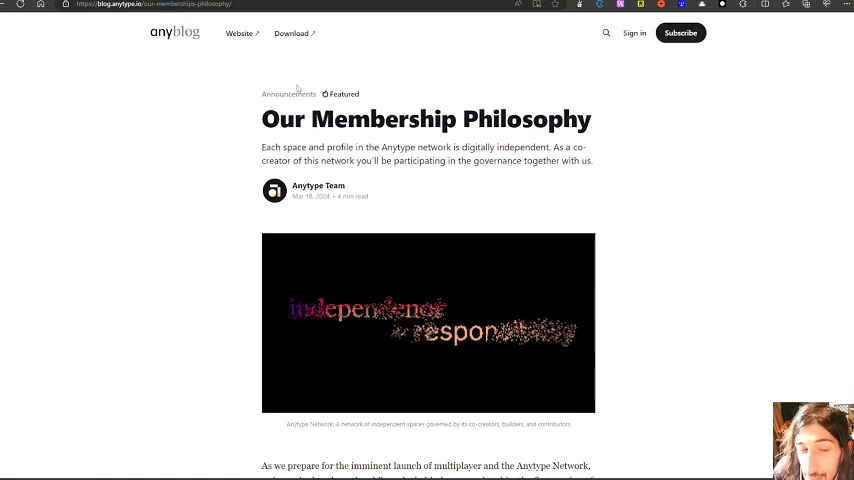
Scroll the Our Membership Philosophy post down to the Explorer, Builder and Co-Creator plan cards.
scroll("down", 3)
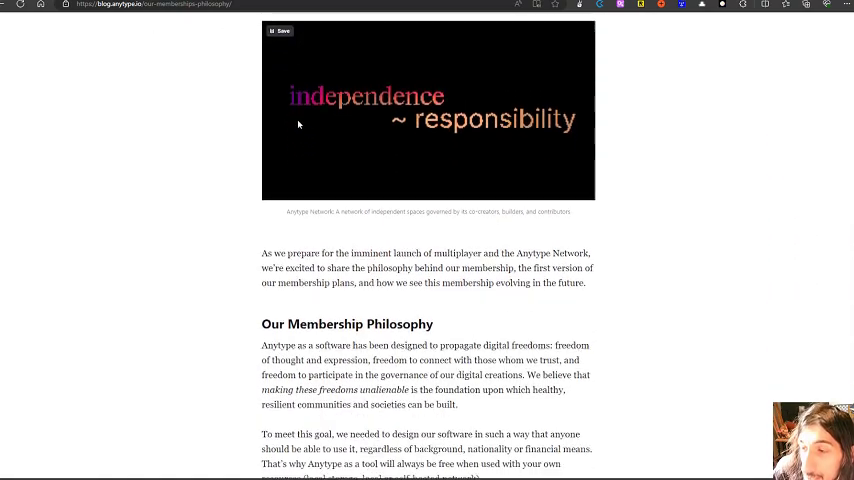
scroll("down", 3)
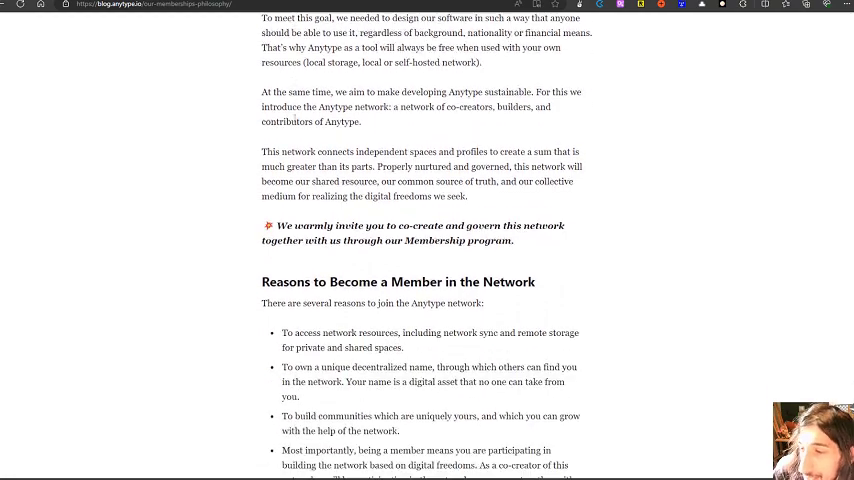
scroll("down", 3)
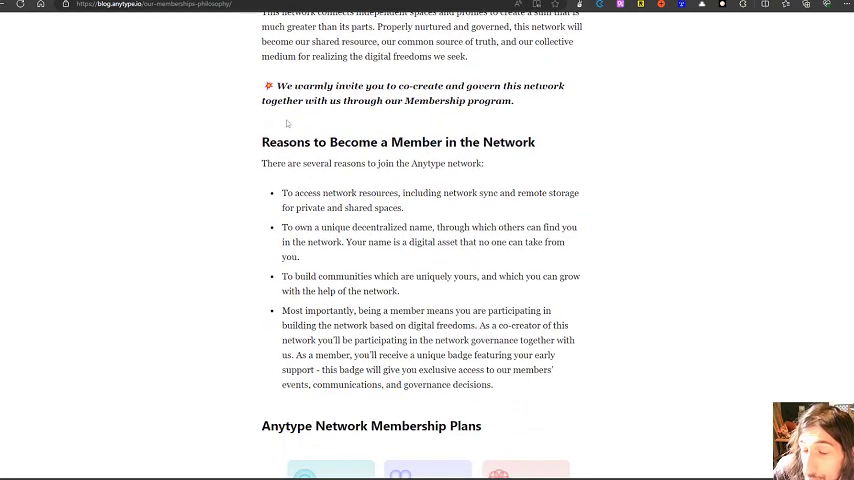
scroll("up", 3)
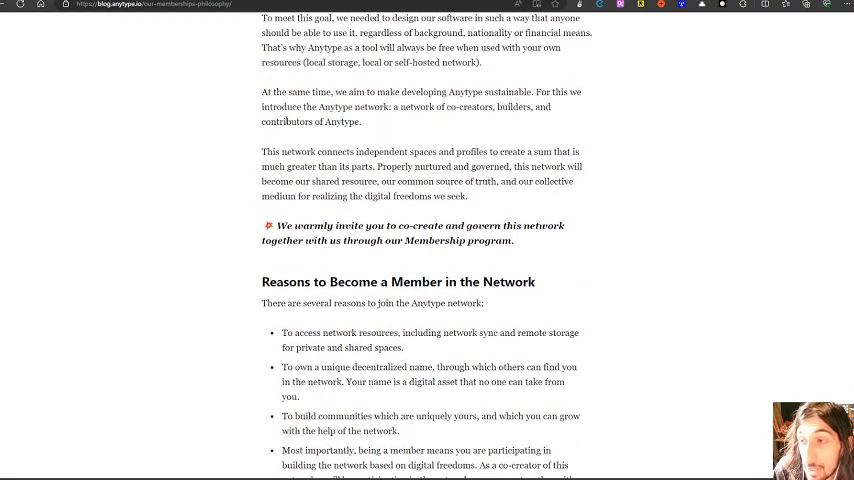
scroll("down", 3)
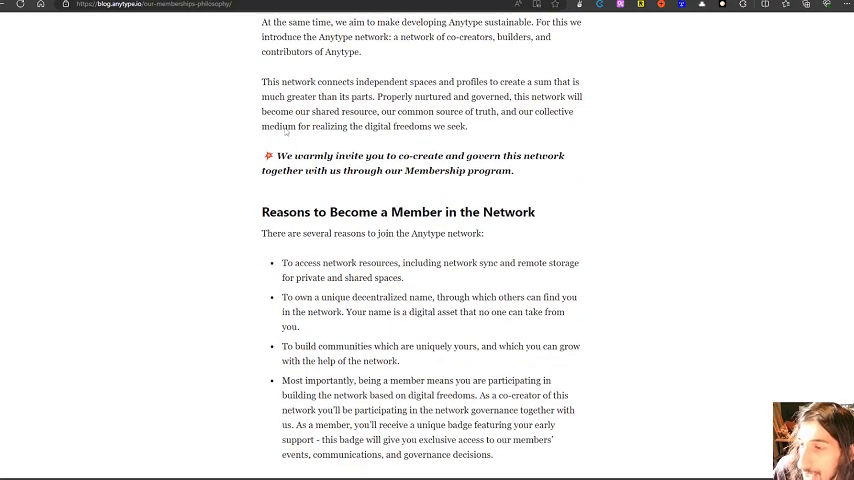
scroll("up", 3)
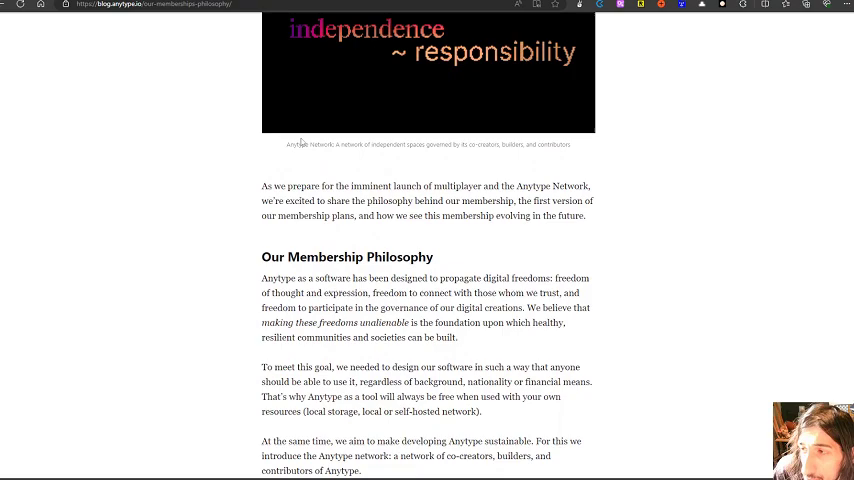
scroll("up", 3)
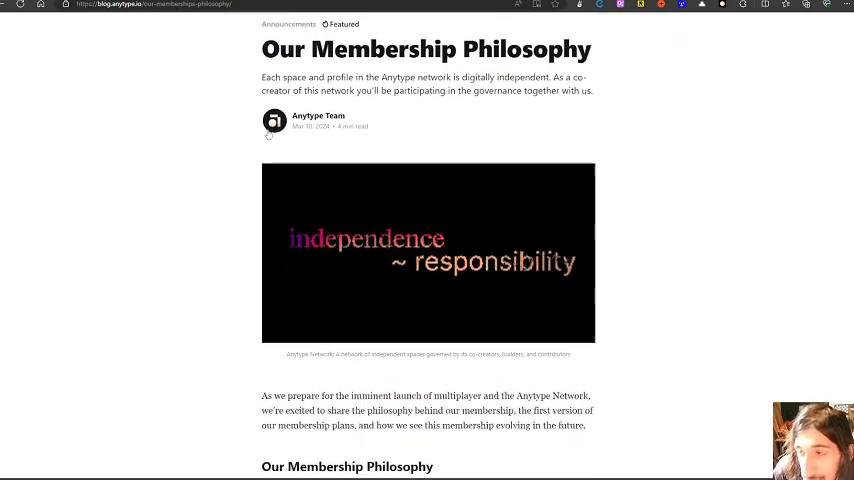
scroll("down", 3)
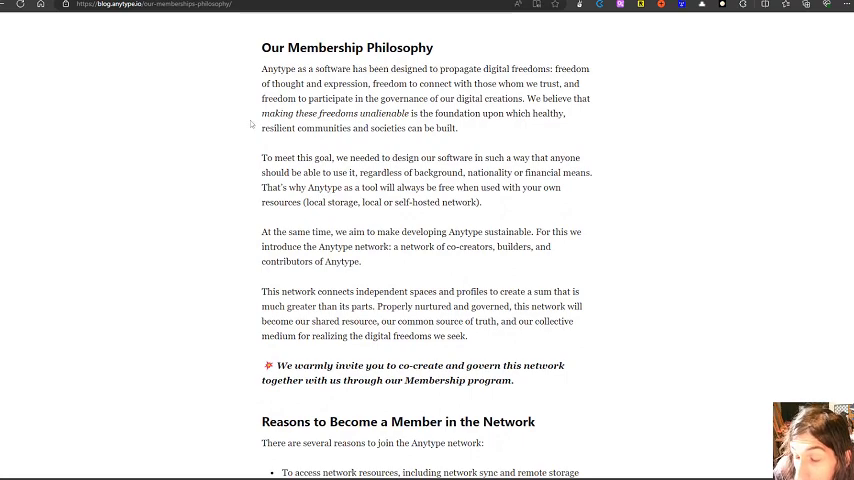
scroll("down", 3)
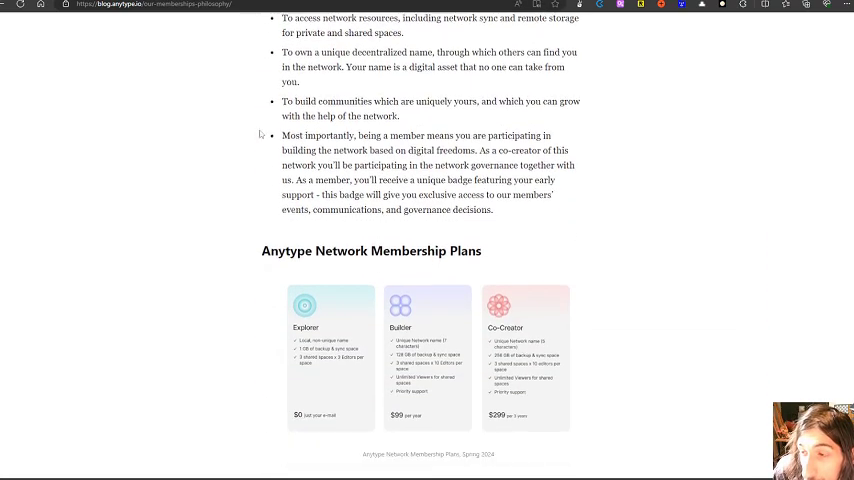
scroll("down", 3)
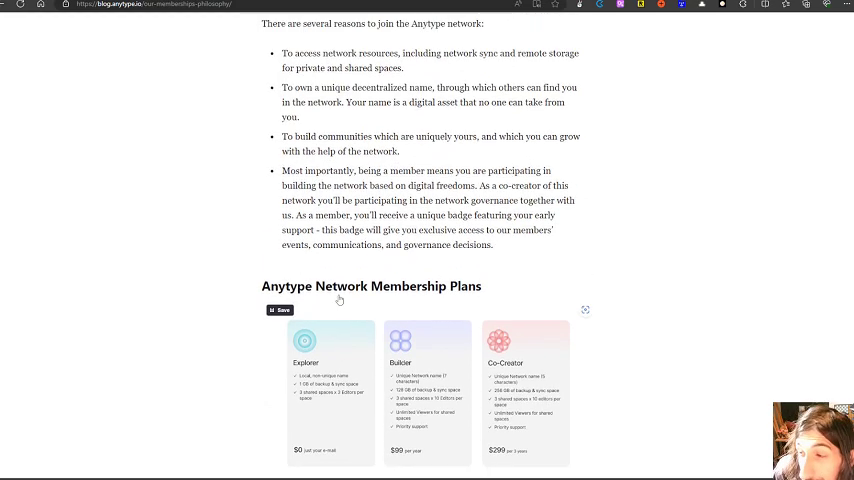
Scroll on through the shared-trust, independent network section of the post.
scroll("down", 3)
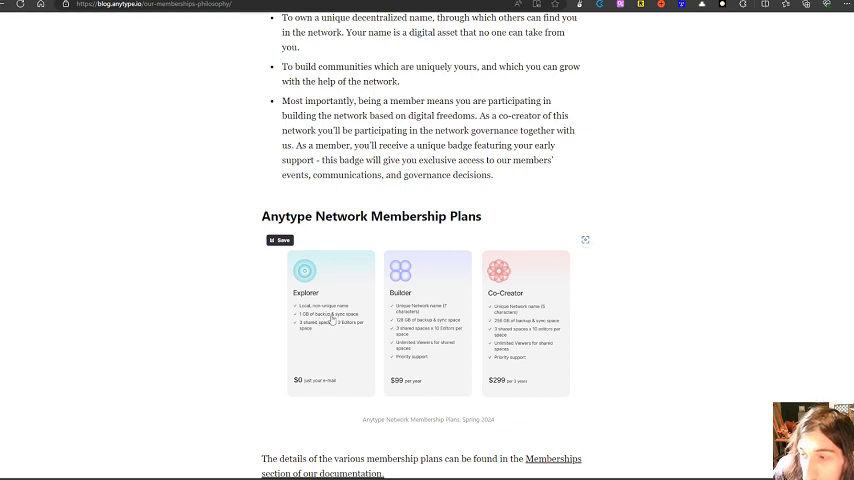
mouse_move(330, 330)
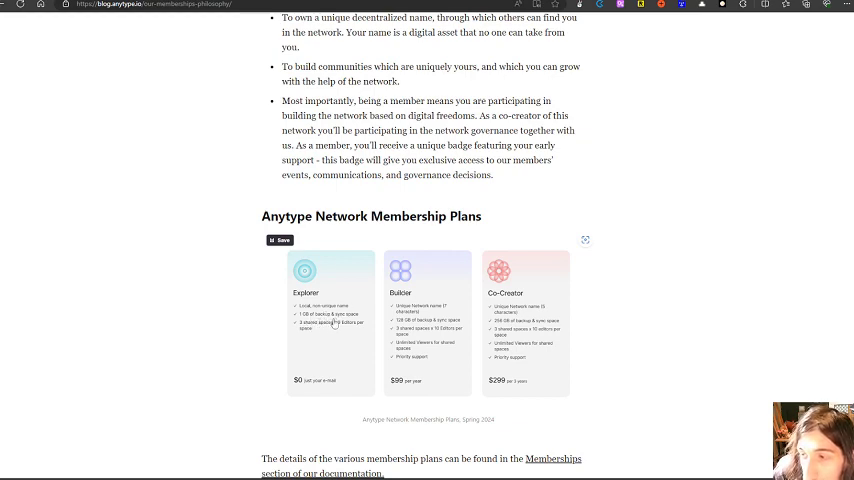
mouse_move(332, 334)
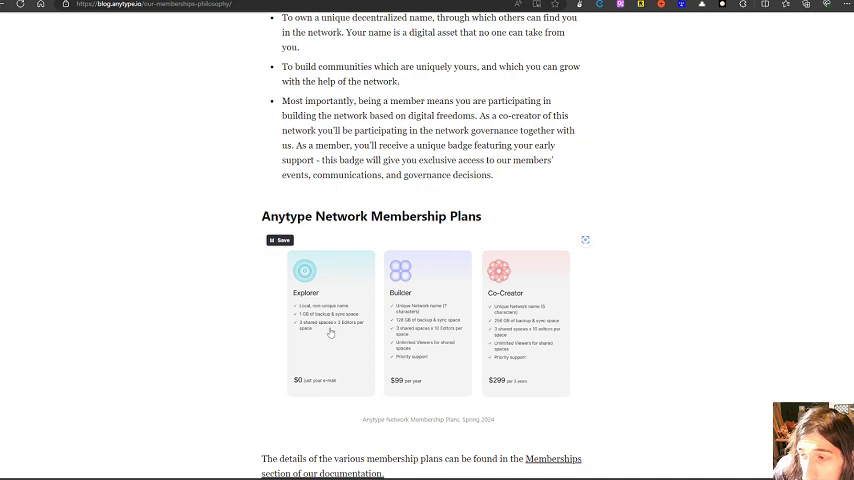
mouse_move(352, 332)
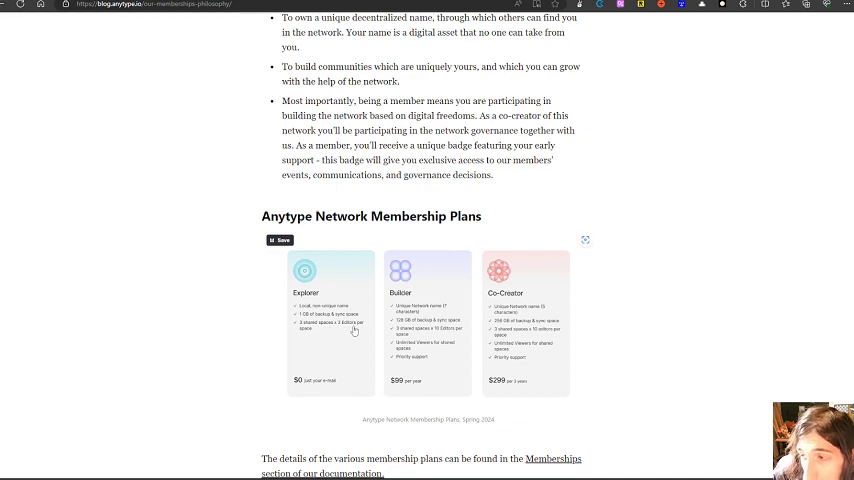
scroll("up", 3)
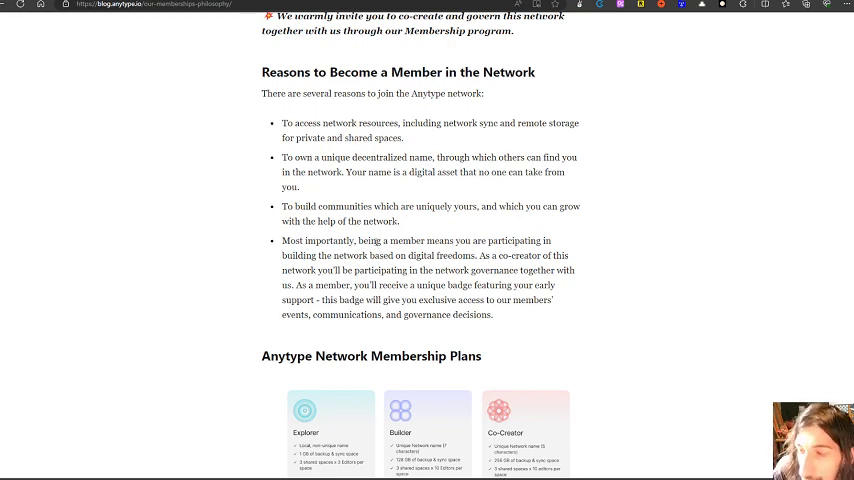
scroll("down", 3)
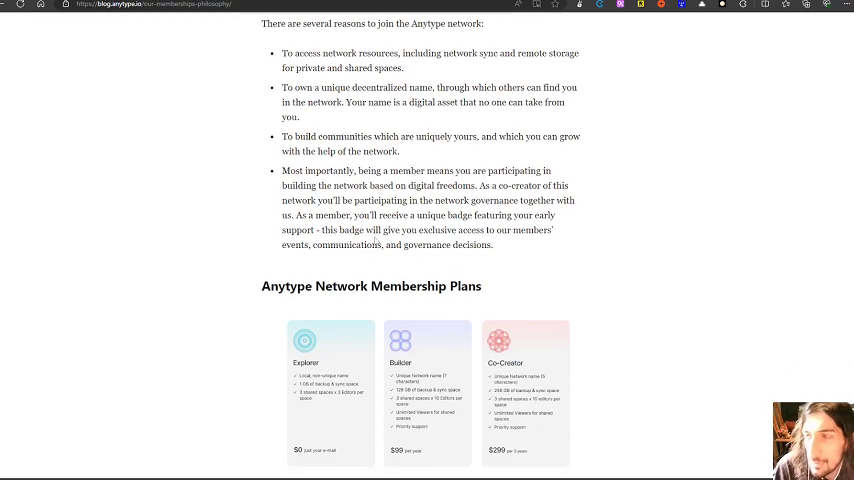
scroll("down", 3)
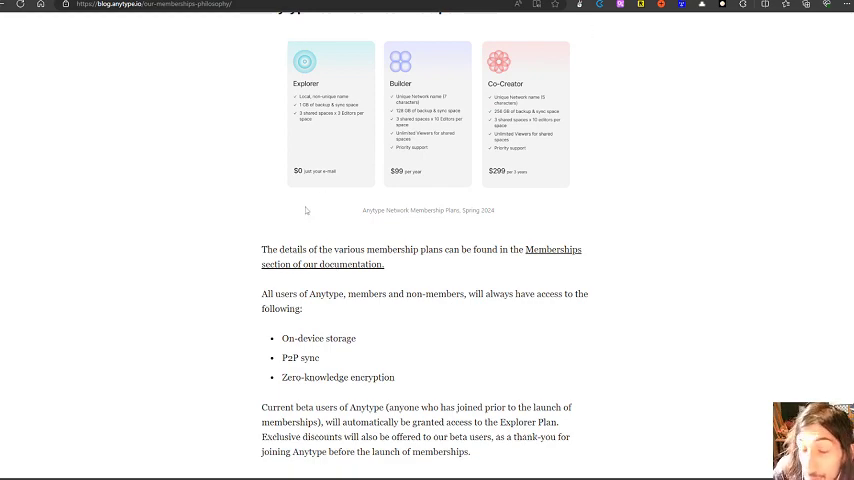
scroll("down", 3)
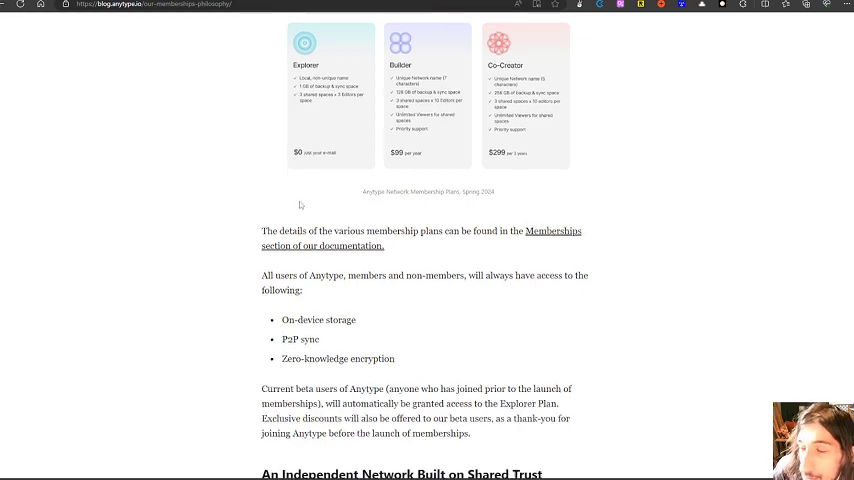
Continue down to the Governance of the Network: Reputation & Karma heading.
scroll("down", 3)
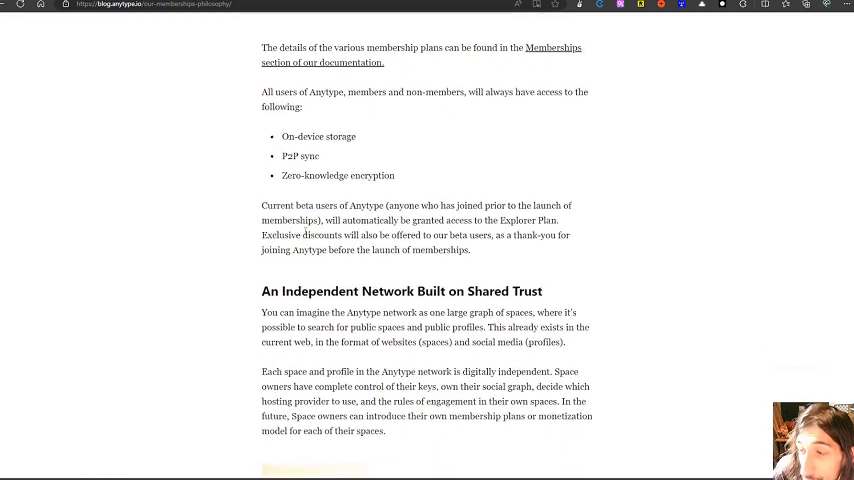
scroll("down", 3)
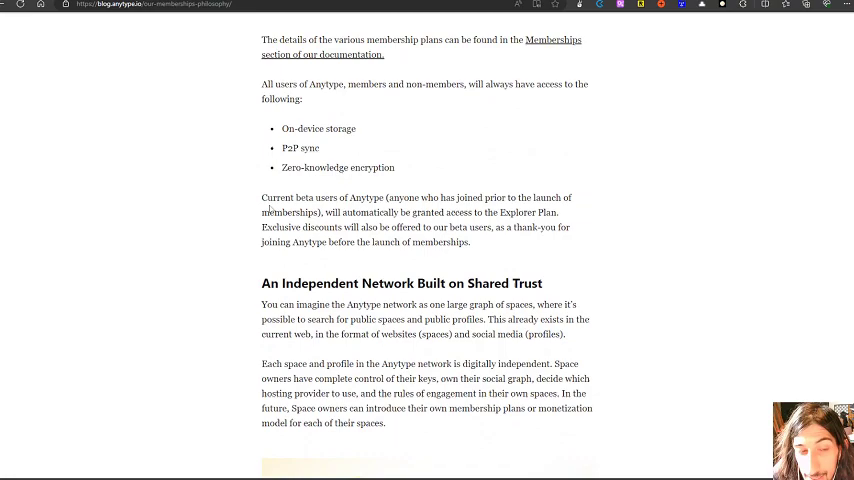
scroll("down", 3)
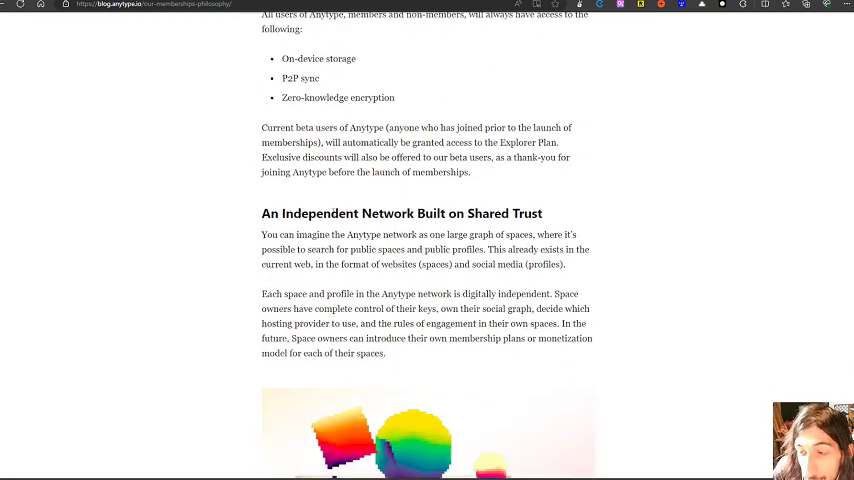
scroll("down", 3)
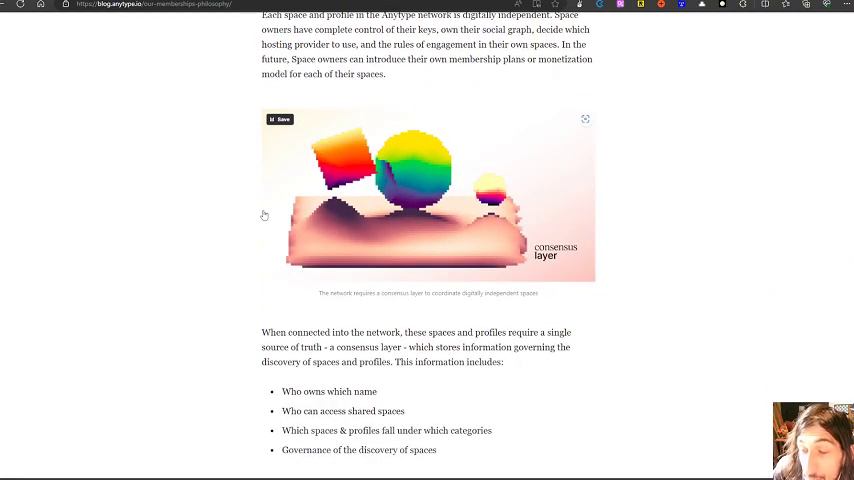
scroll("down", 3)
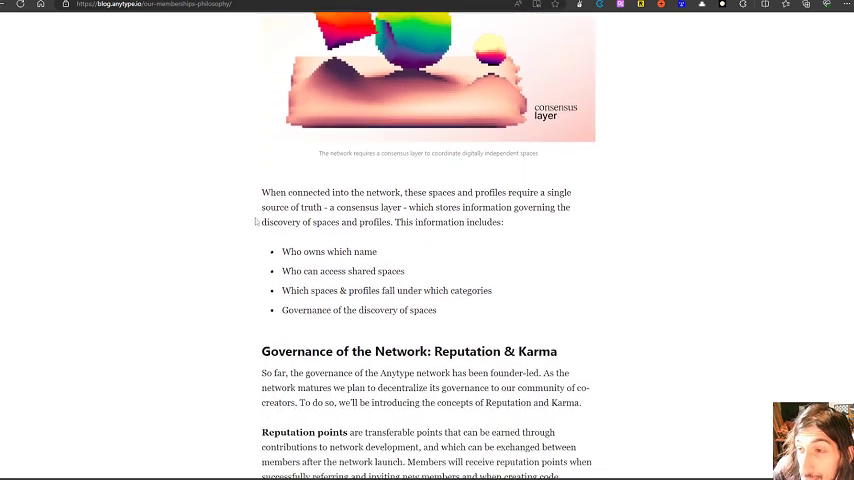
mouse_move(328, 232)
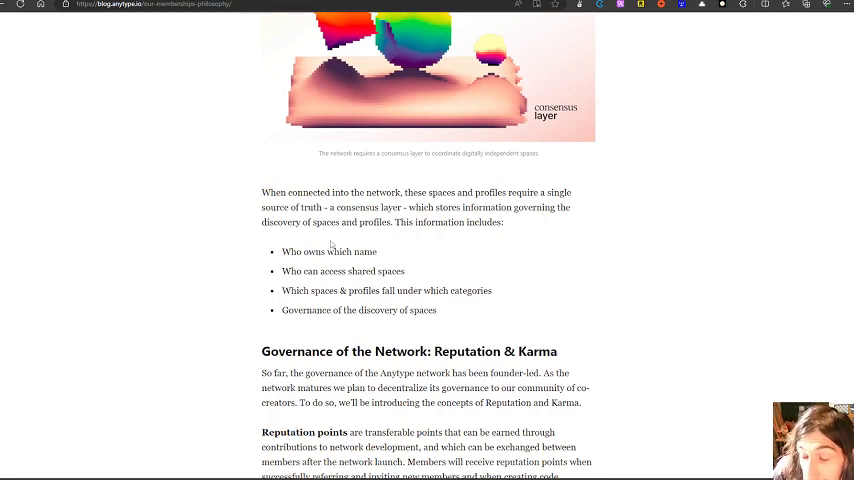
Scroll past the reputation points, karma text and impact chart to Early Memberships are Unique.
scroll("down", 3)
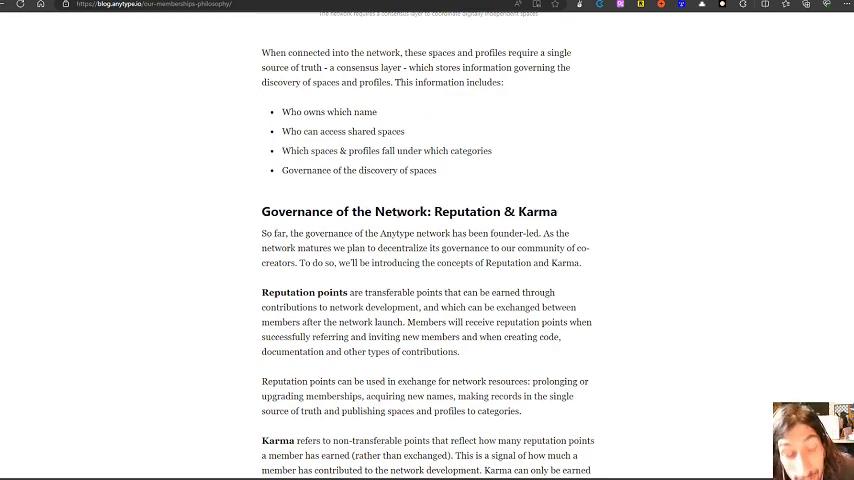
scroll("down", 3)
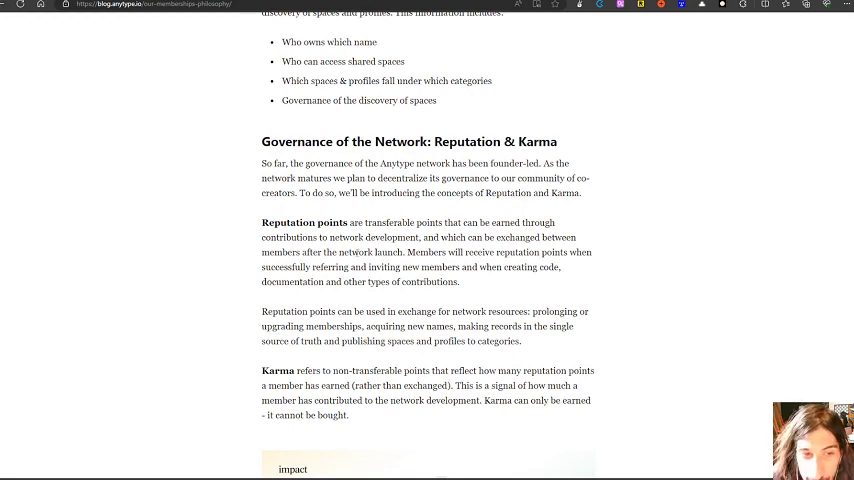
scroll("down", 3)
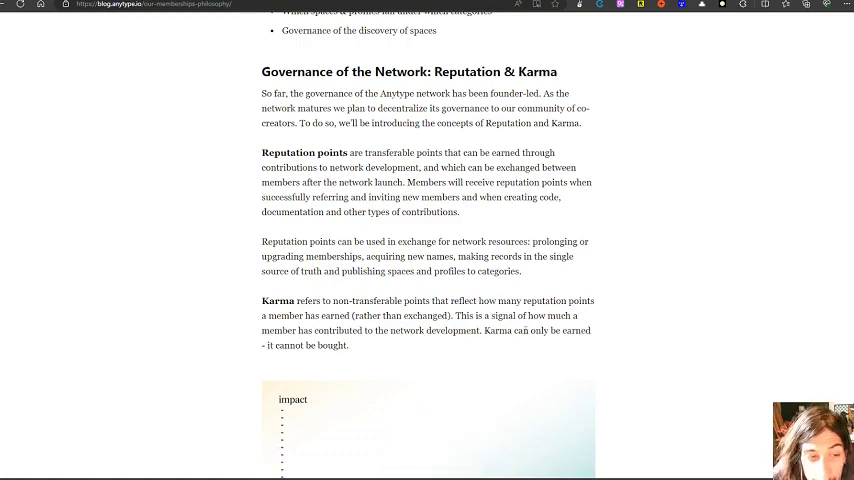
scroll("down", 3)
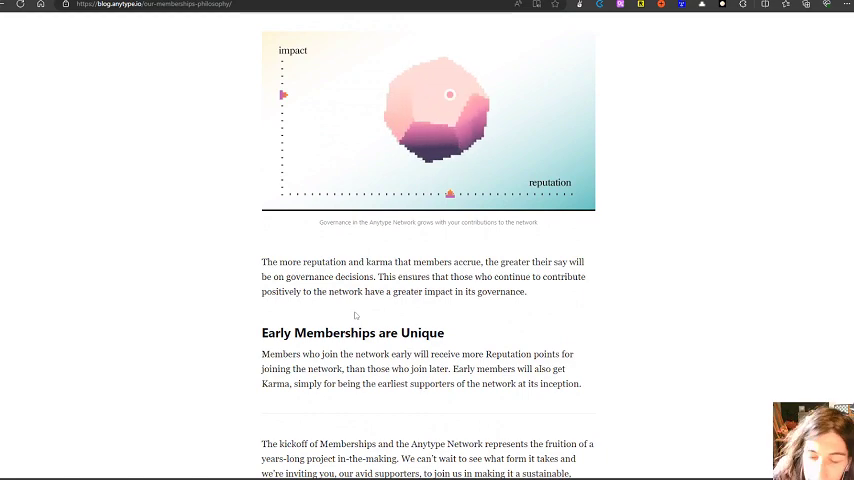
scroll("down", 3)
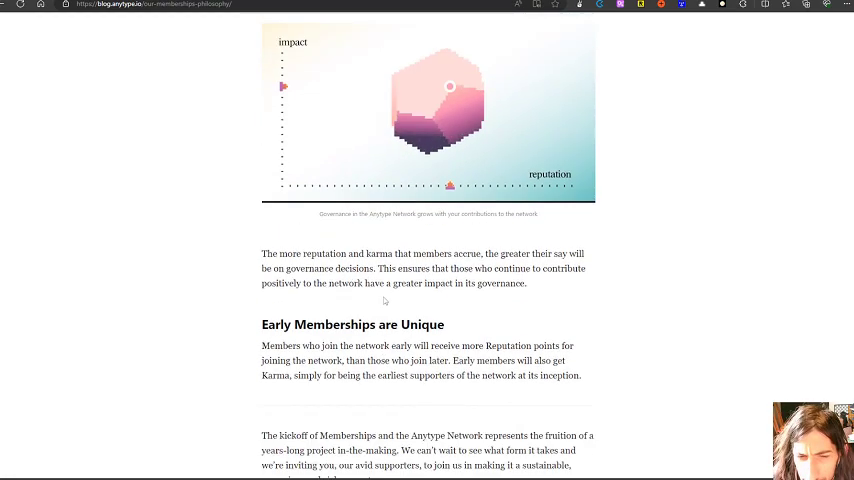
Scroll through the post's closing sign-up prompt and settle back on the Membership Plans image.
scroll("down", 3)
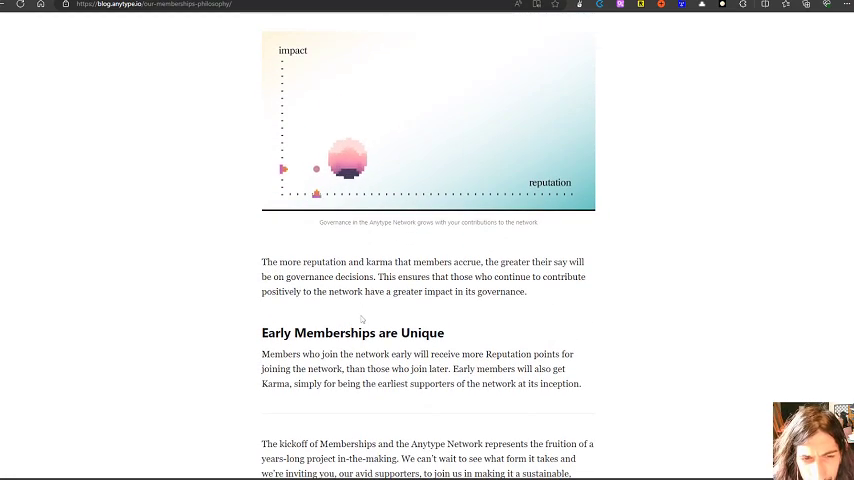
scroll("down", 3)
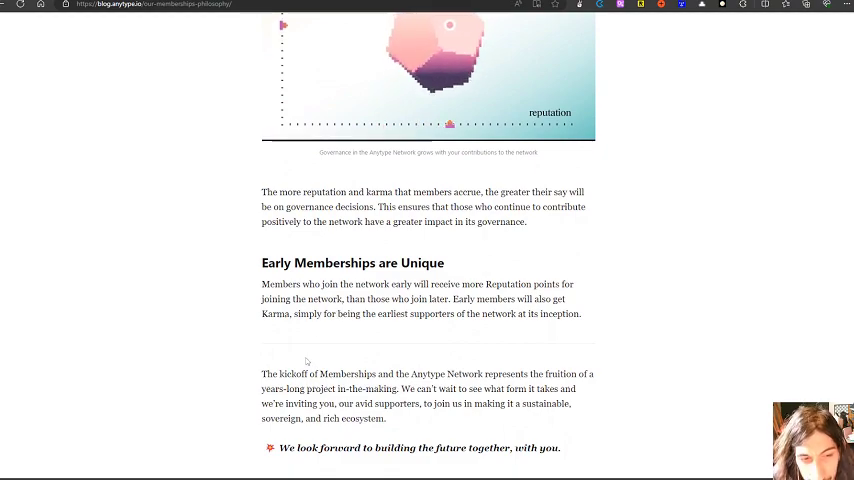
scroll("down", 3)
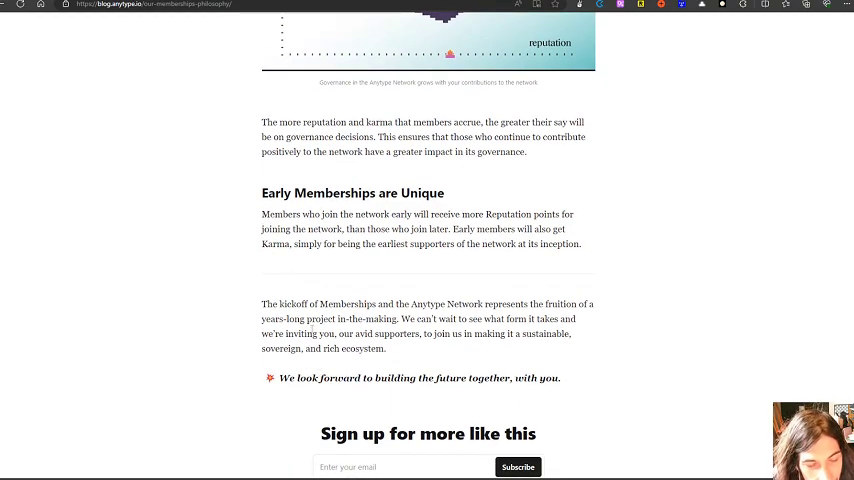
scroll("up", 3)
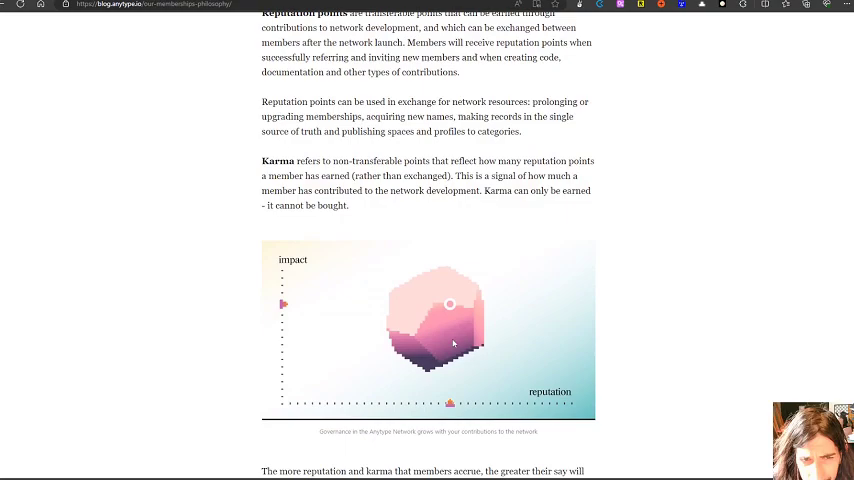
scroll("down", 3)
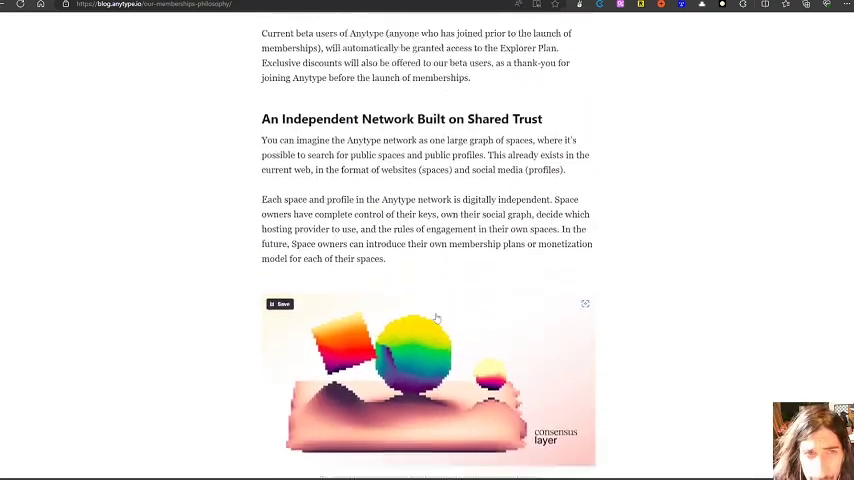
scroll("down", 3)
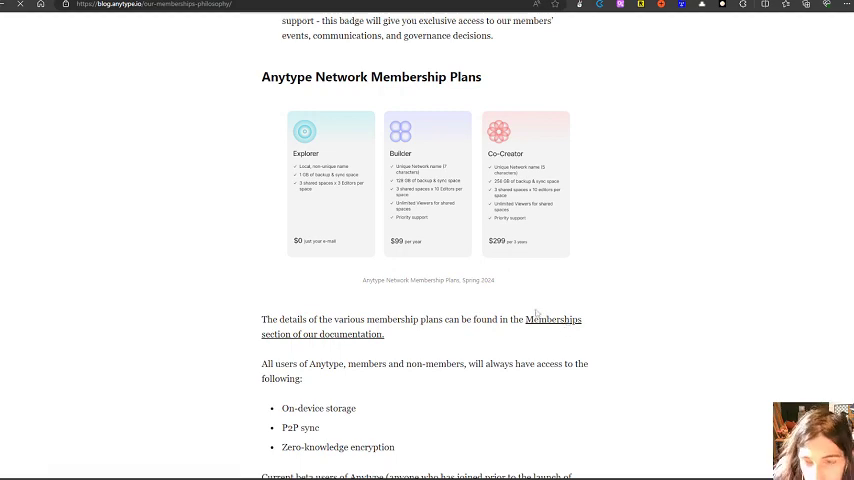
Follow the documentation link to the Anytype Docs Membership Plans page and skim its overview.
left_click(552, 320)
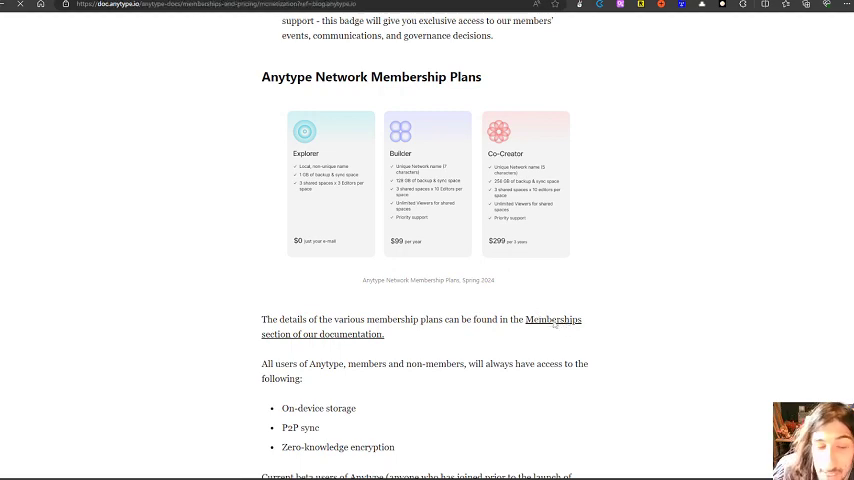
left_click(552, 320)
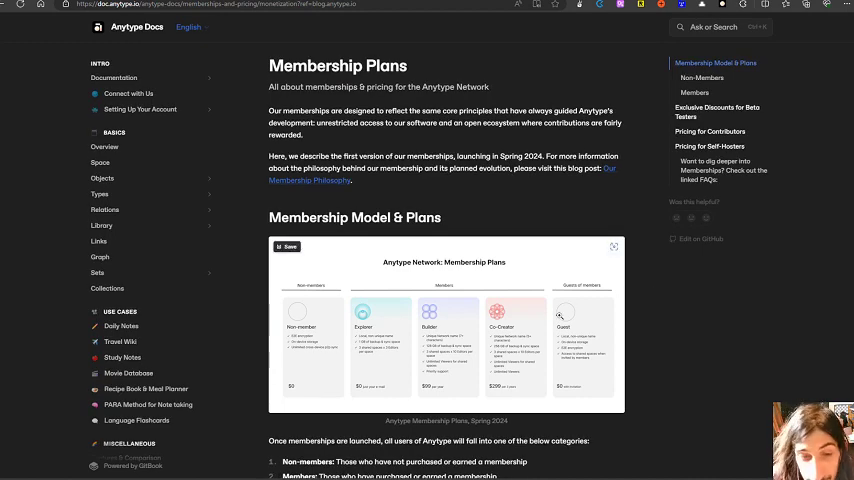
mouse_move(304, 330)
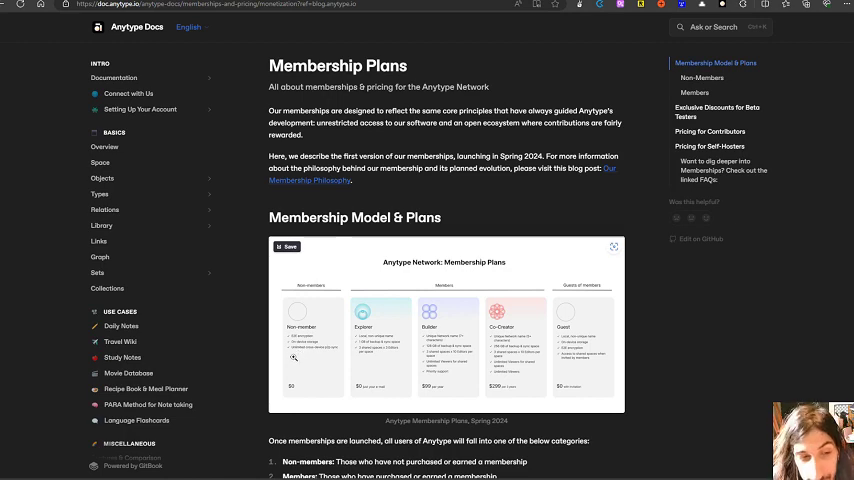
scroll("down", 3)
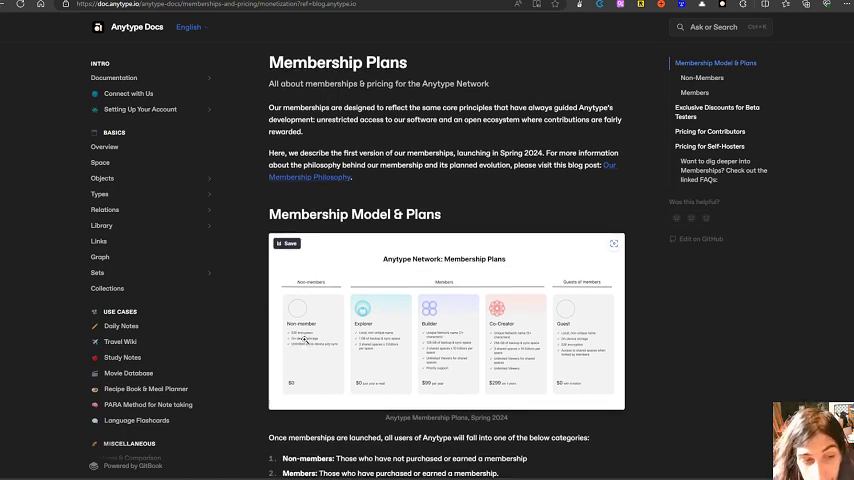
scroll("down", 3)
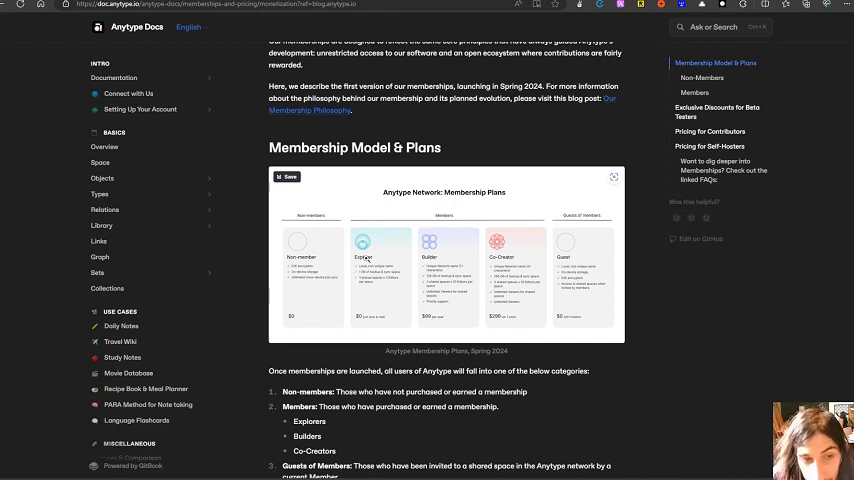
mouse_move(390, 258)
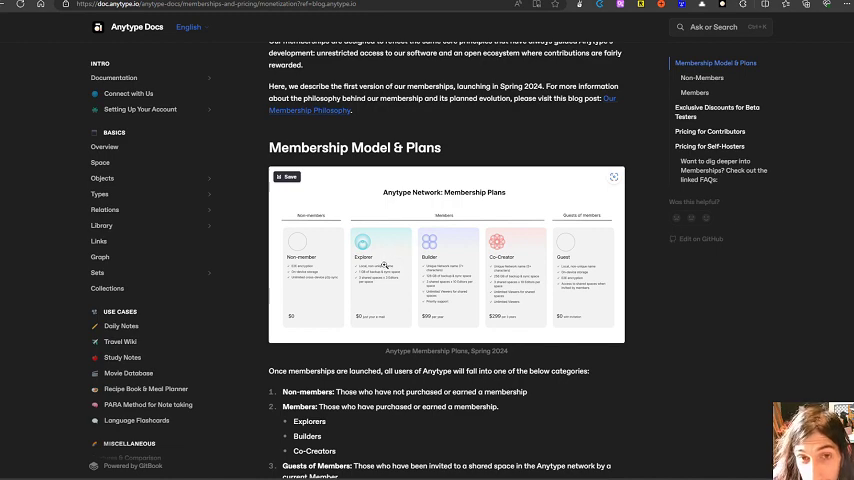
scroll("up", 3)
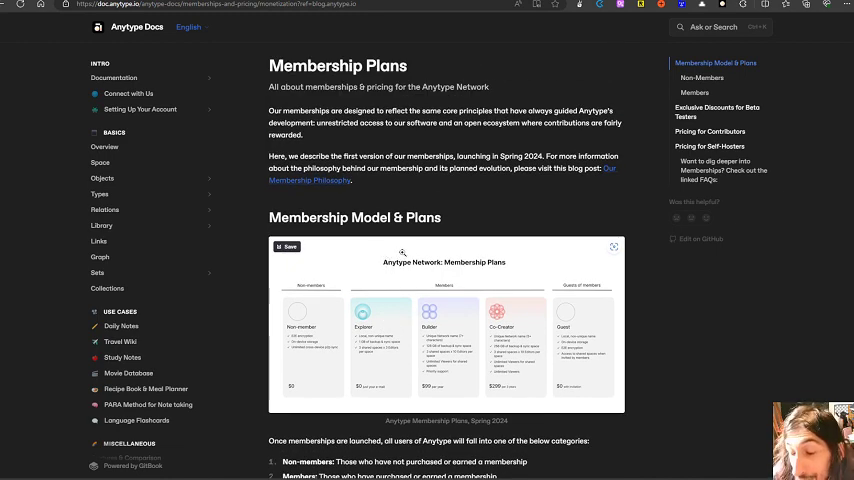
scroll("down", 3)
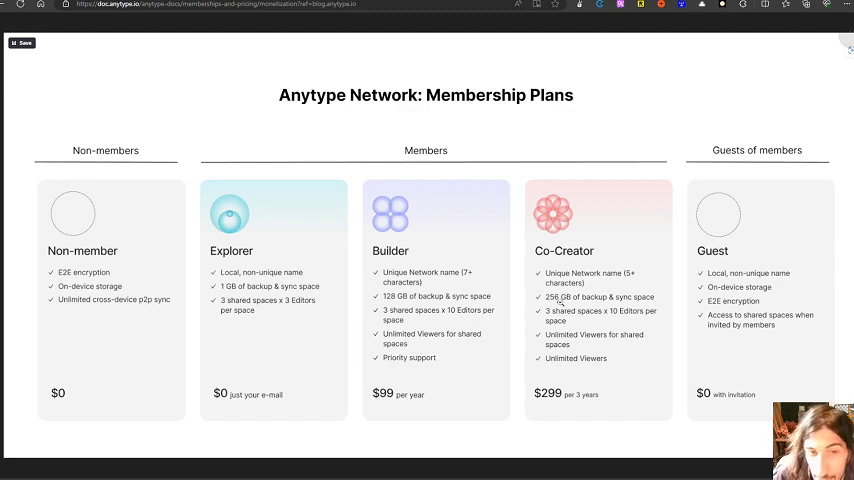
mouse_move(596, 278)
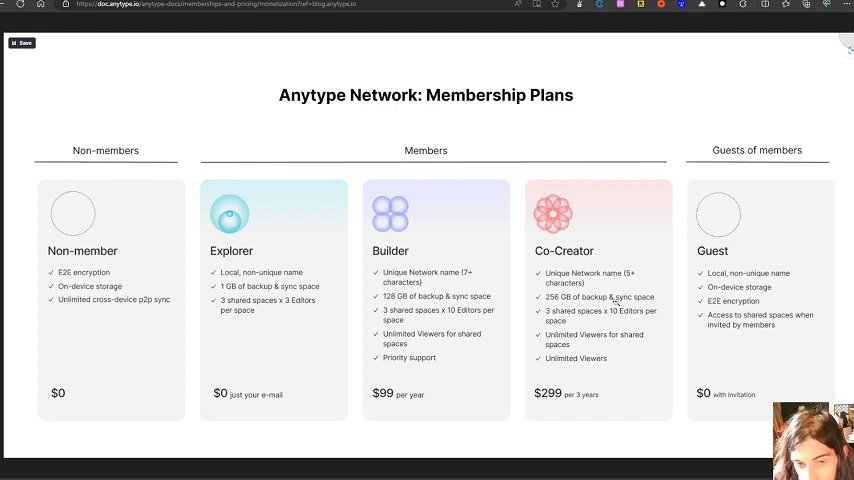
mouse_move(598, 318)
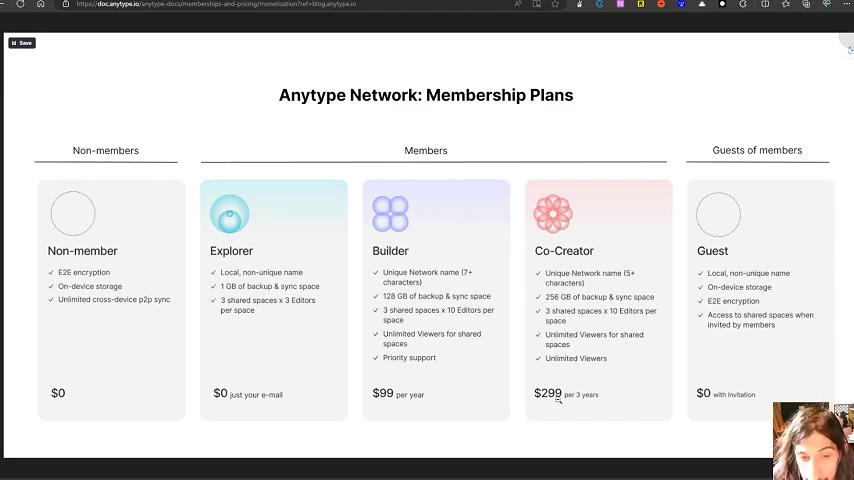
mouse_move(588, 402)
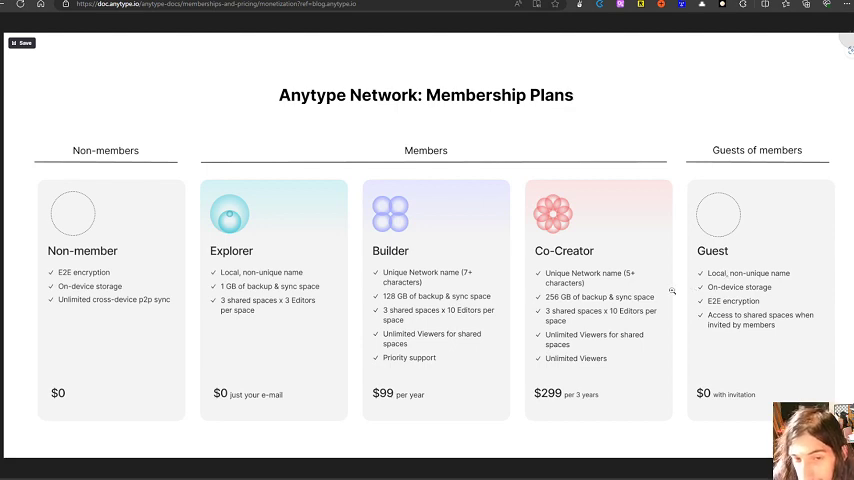
mouse_move(524, 292)
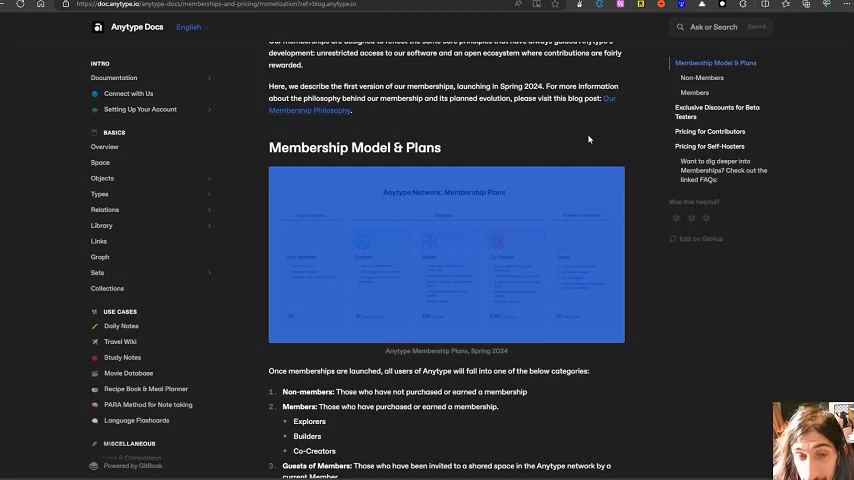
Scroll past Non-Members to the Explorer, Builder and Co-Creator membership lists.
scroll("down", 3)
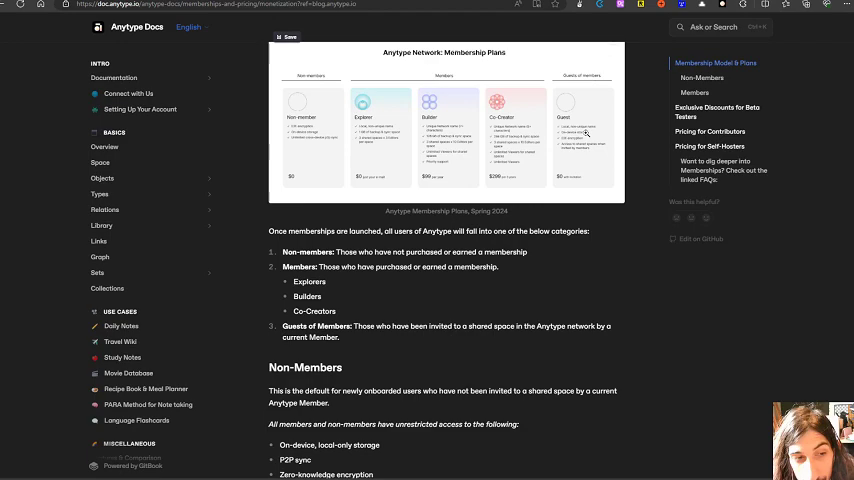
scroll("down", 3)
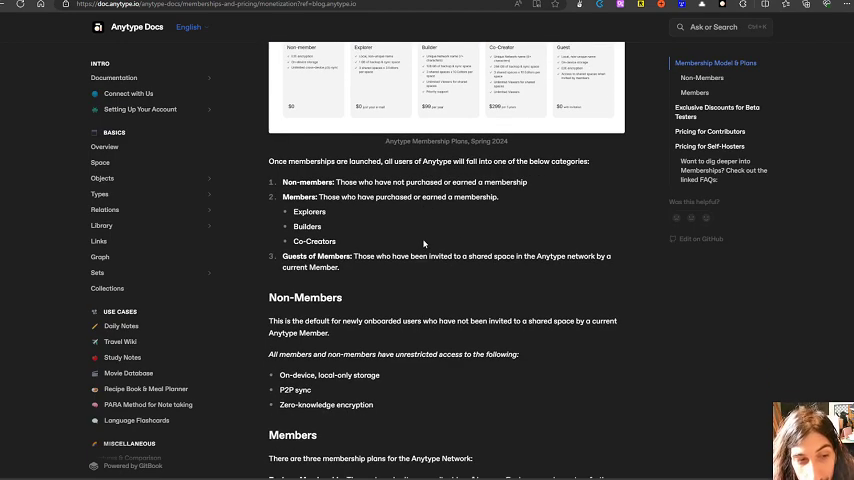
scroll("down", 3)
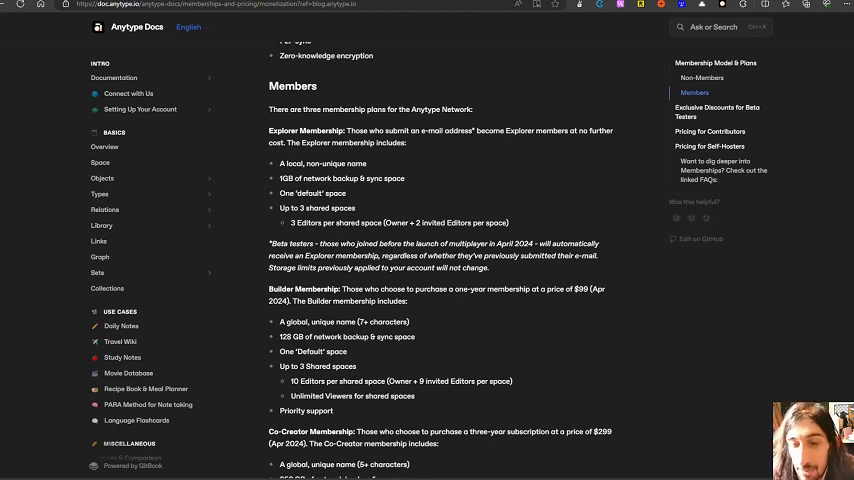
scroll("down", 3)
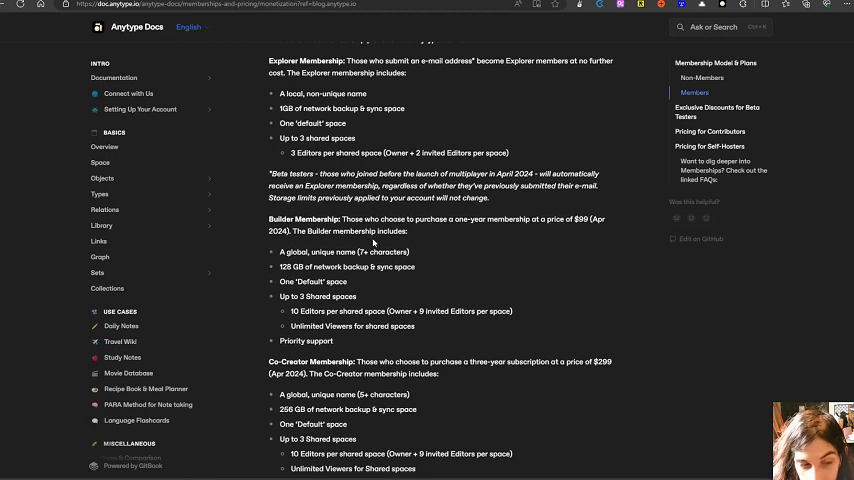
scroll("down", 3)
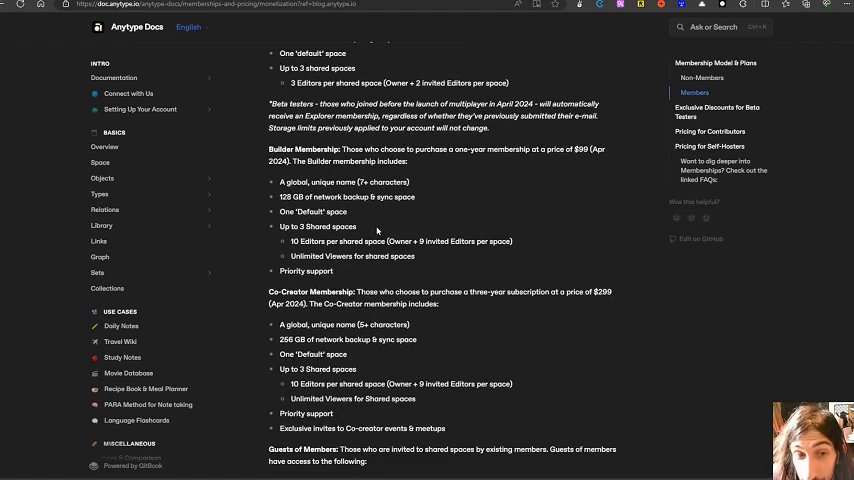
scroll("down", 3)
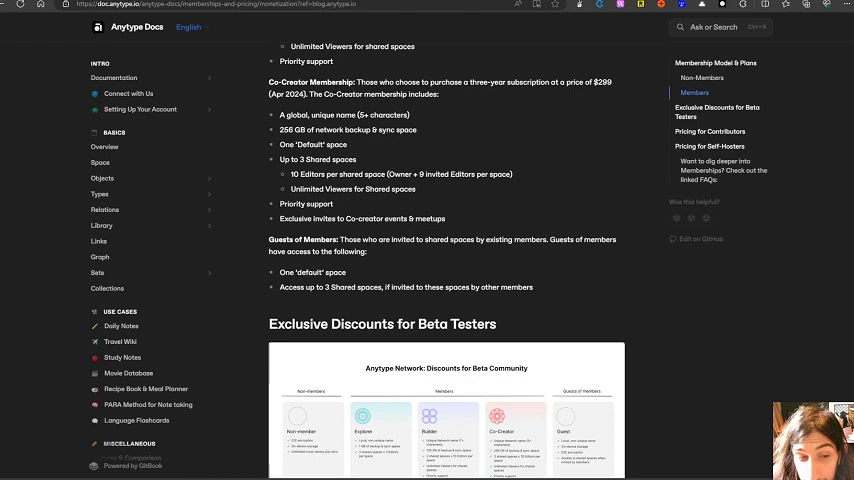
scroll("down", 3)
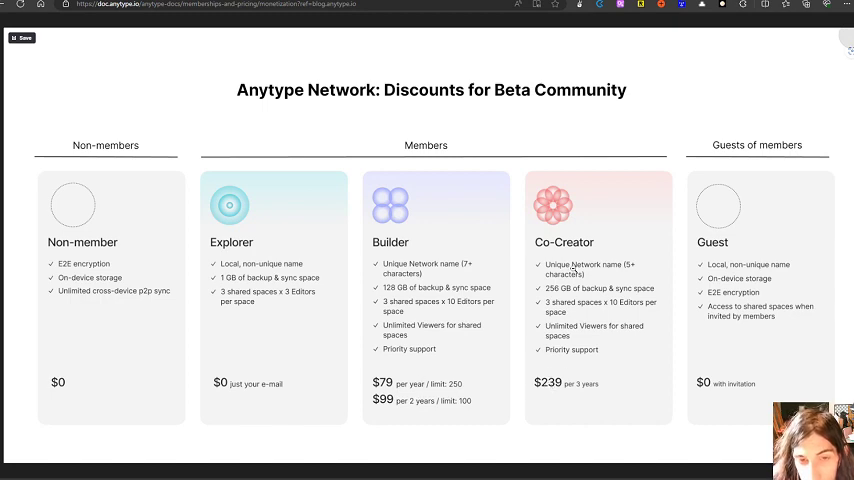
mouse_move(564, 384)
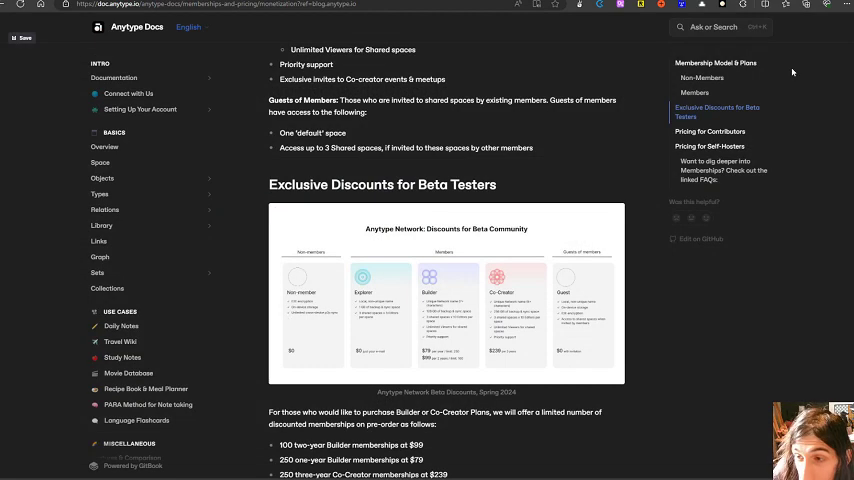
Scroll to the Exclusive Discounts for Beta Testers section with its discount chart.
scroll("down", 3)
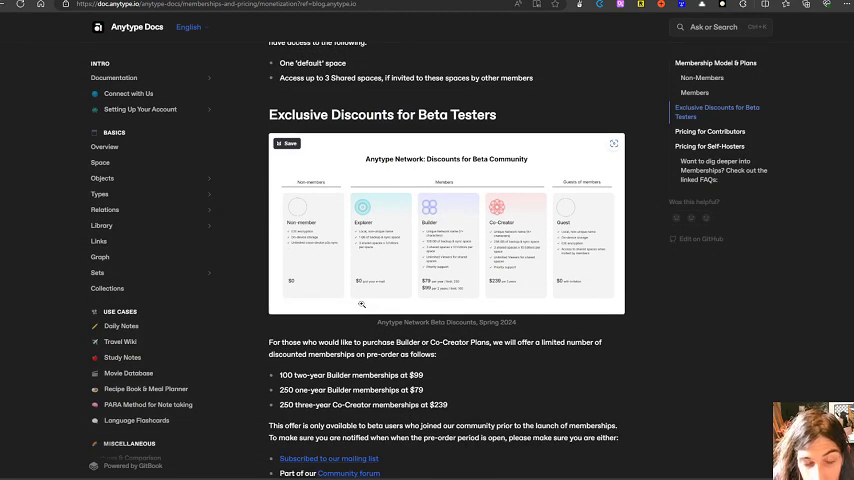
Scroll down to Pricing for Contributors and Self-Hosters, then back up to the contributors part.
scroll("down", 3)
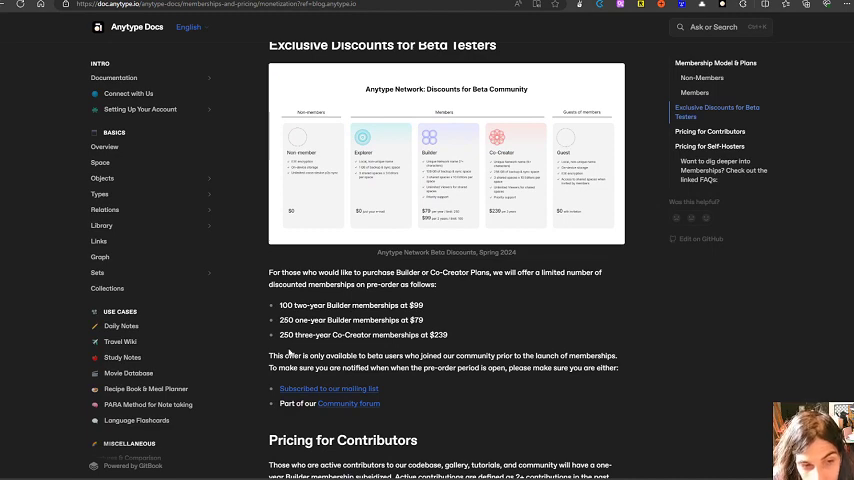
scroll("down", 3)
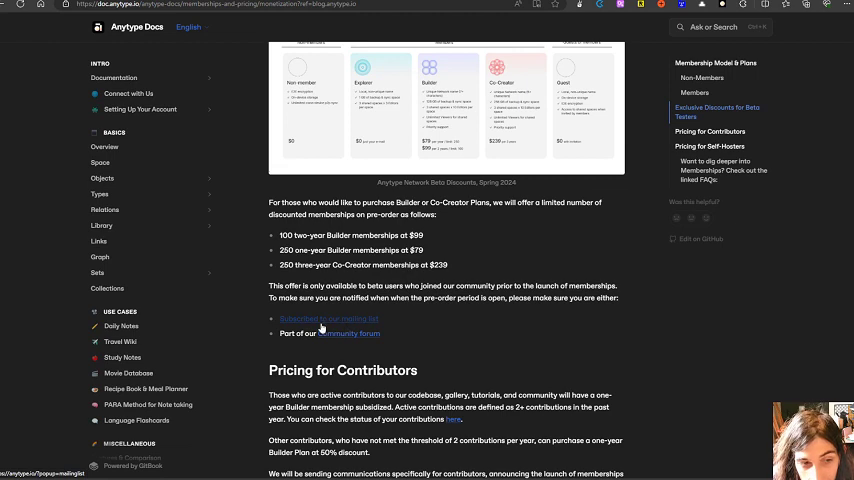
mouse_move(340, 338)
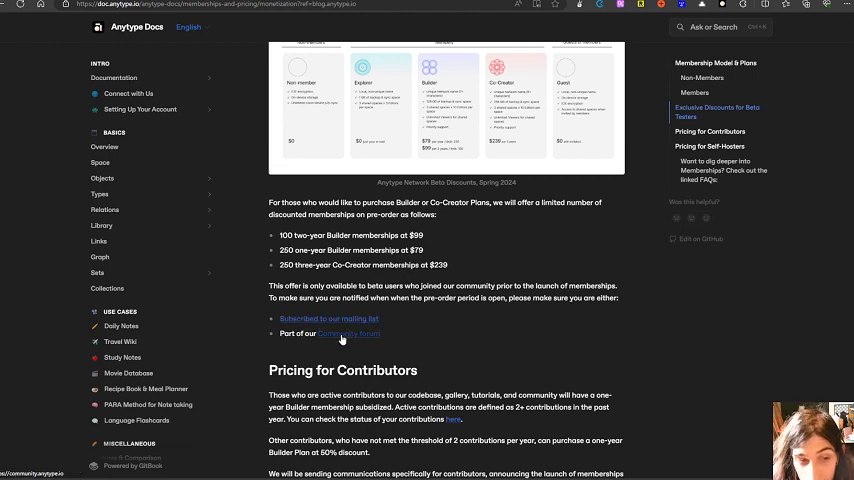
scroll("down", 3)
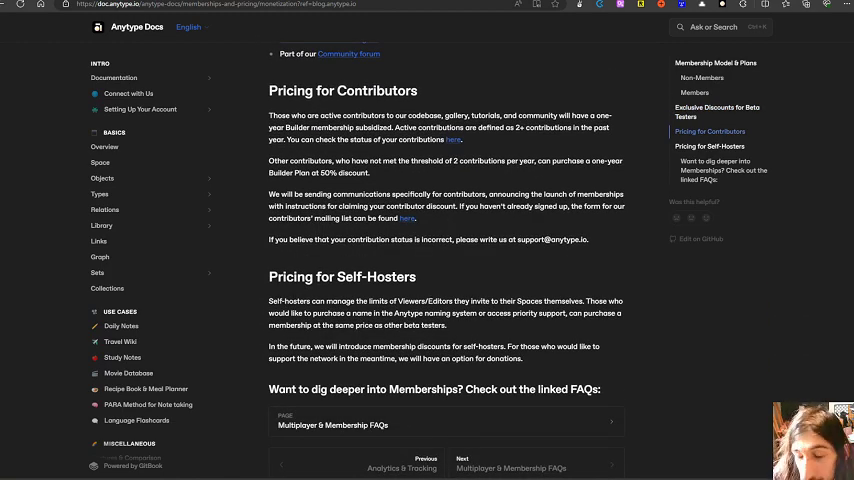
mouse_move(242, 304)
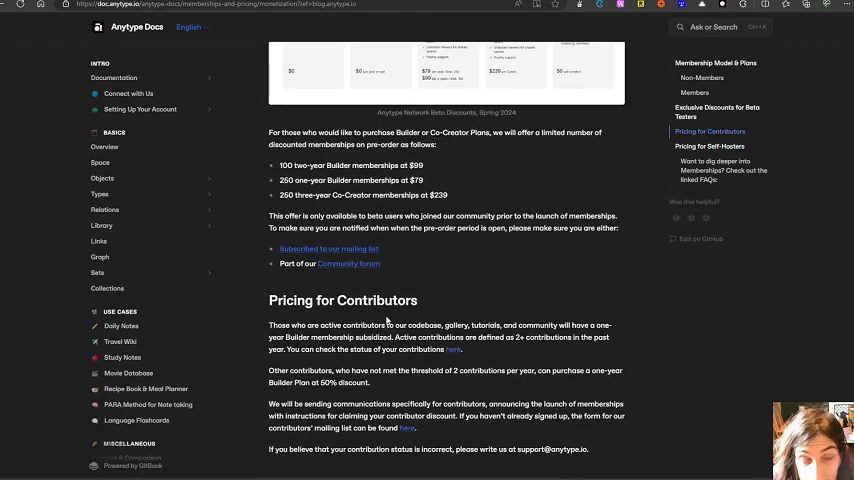
scroll("up", 3)
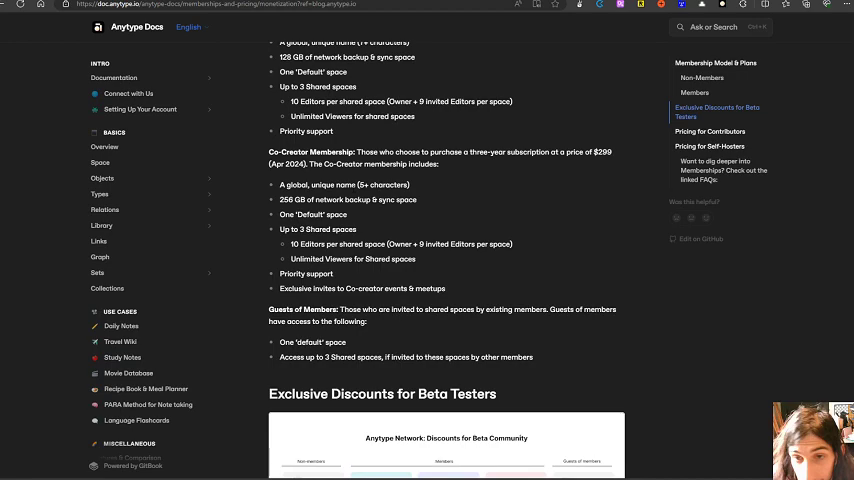
Scroll back up through the Members section to the Membership Model & Plans heading.
scroll("up", 3)
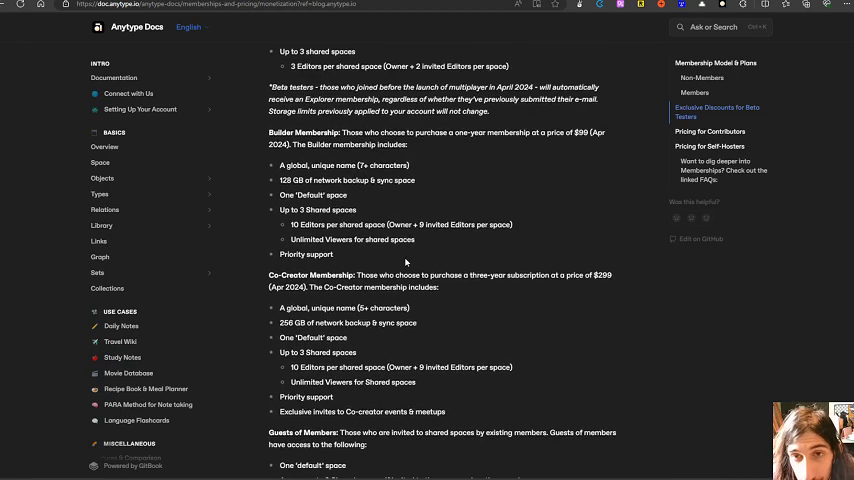
scroll("up", 3)
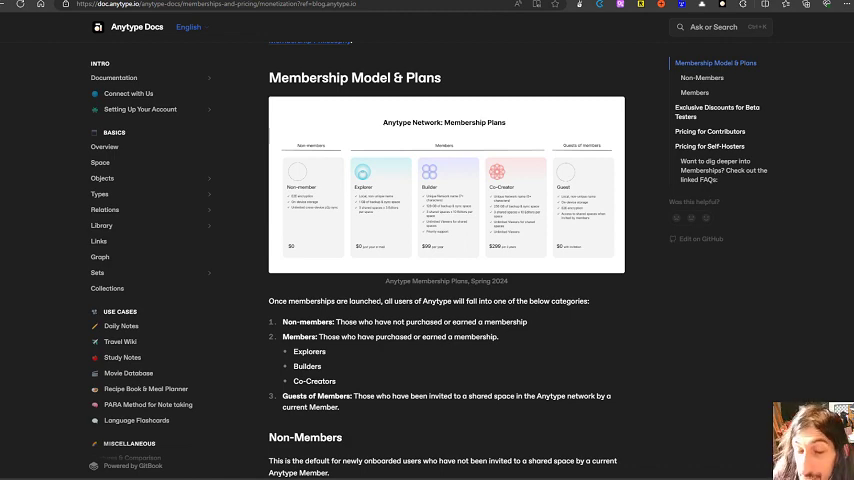
scroll("down", 3)
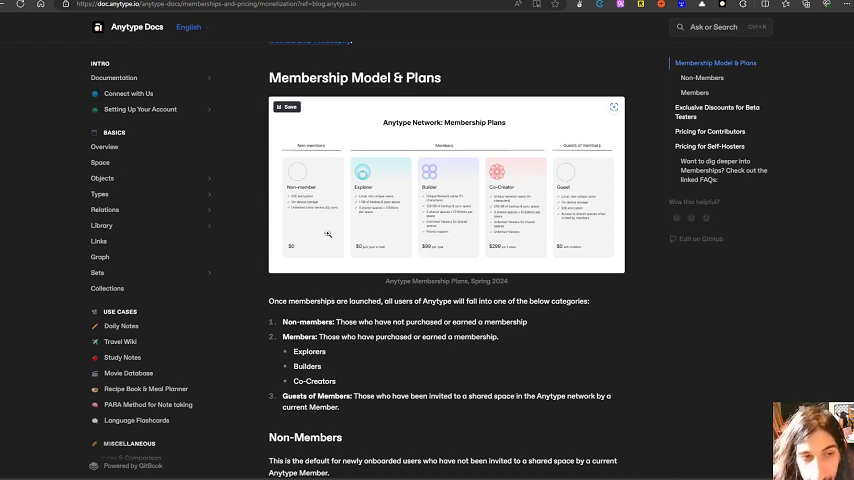
mouse_move(324, 190)
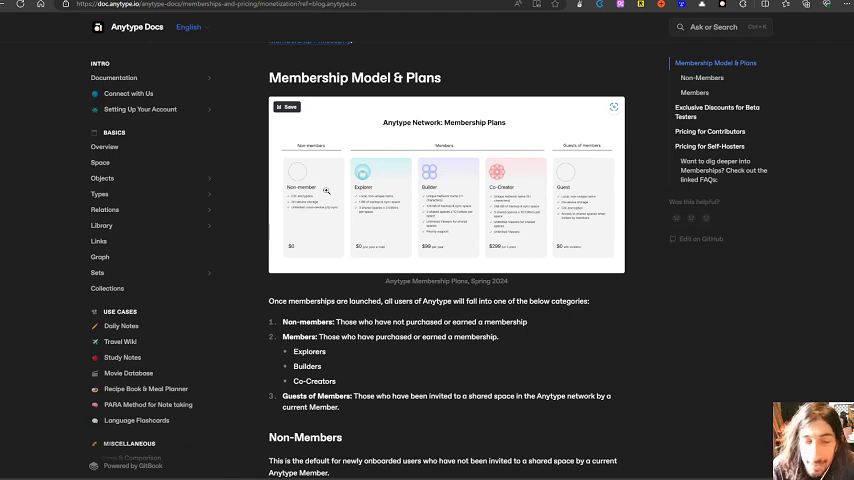
scroll("down", 3)
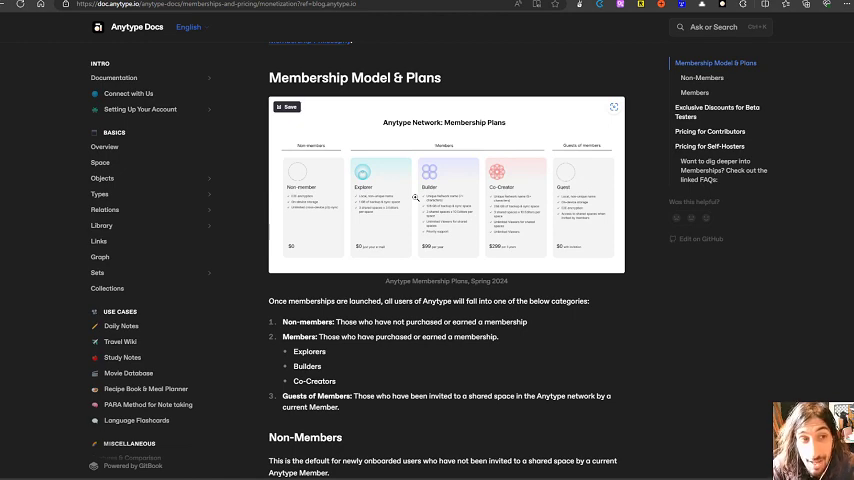
scroll("down", 3)
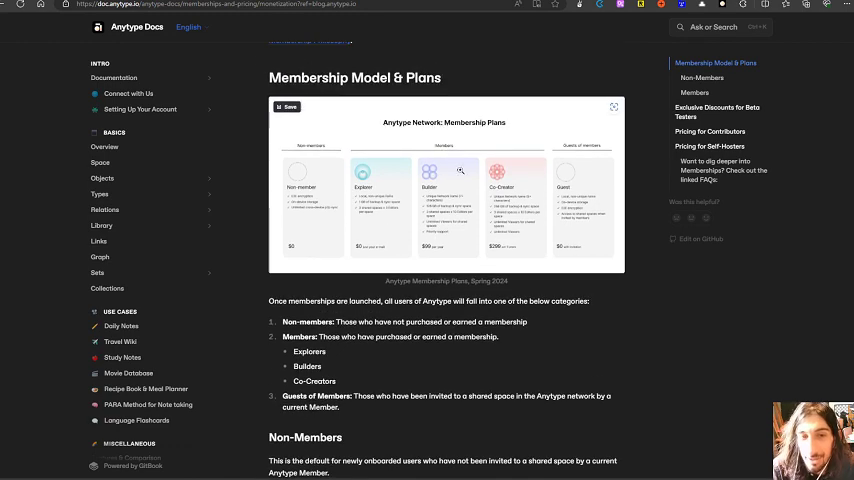
mouse_move(440, 208)
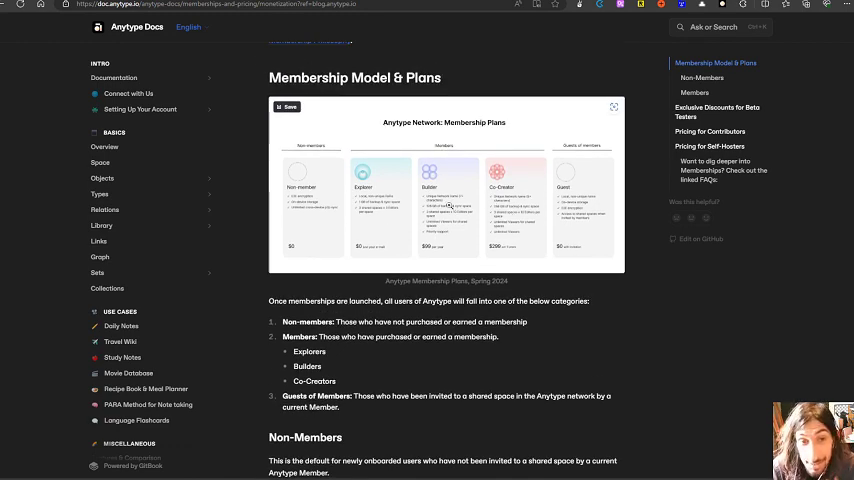
Scroll past Non-Members to the Members section showing Explorer, Builder and Co-Creator memberships.
scroll("down", 3)
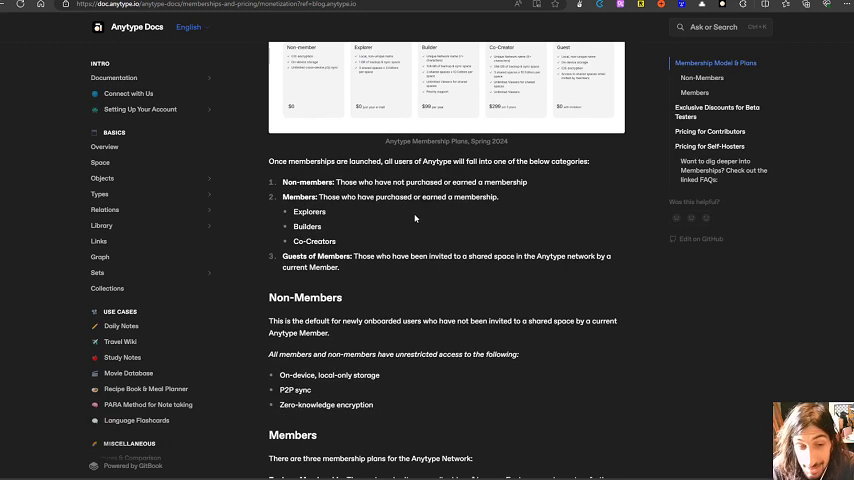
scroll("down", 3)
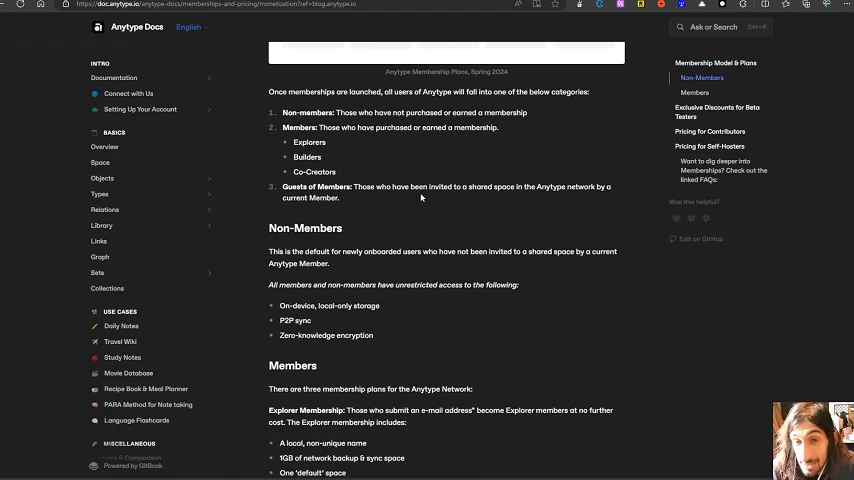
scroll("down", 3)
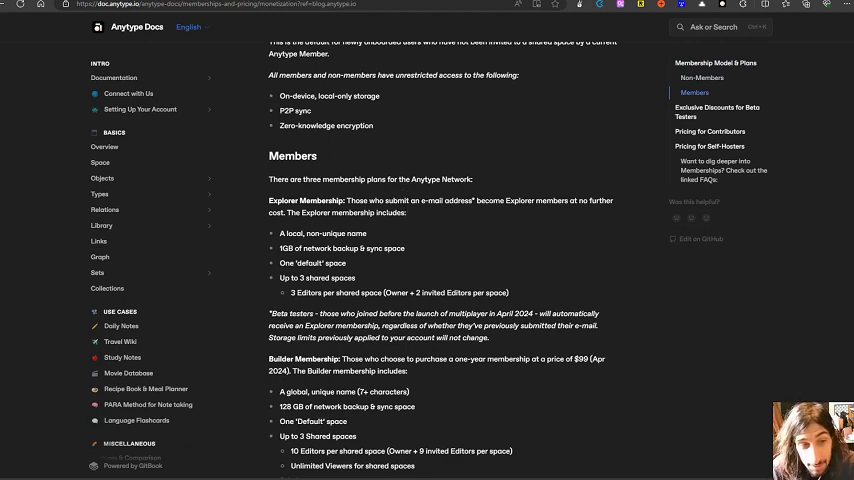
scroll("down", 3)
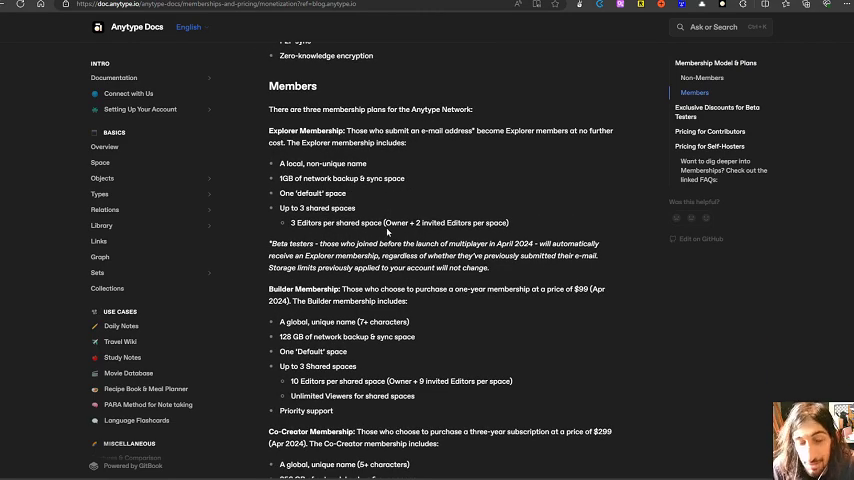
scroll("down", 3)
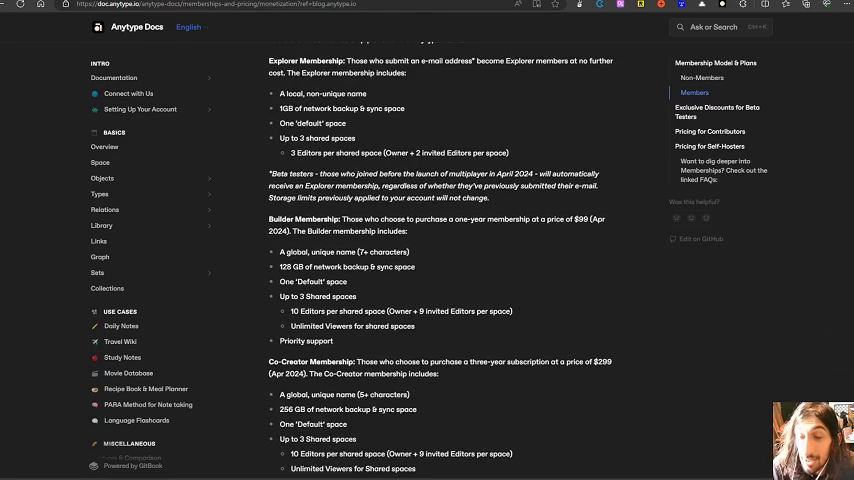